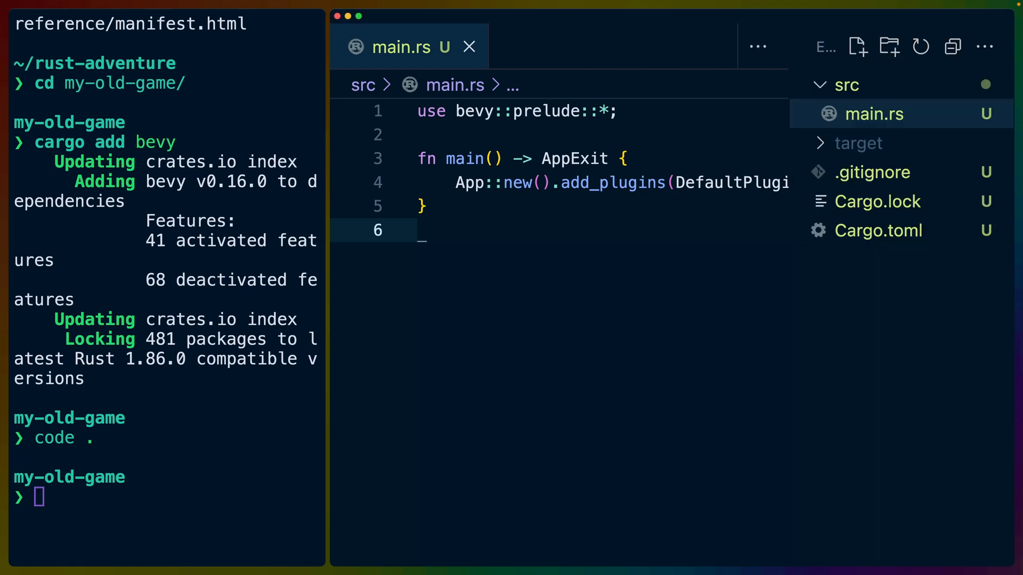
{"action": "mouse_move", "coordinate": [391, 275]}
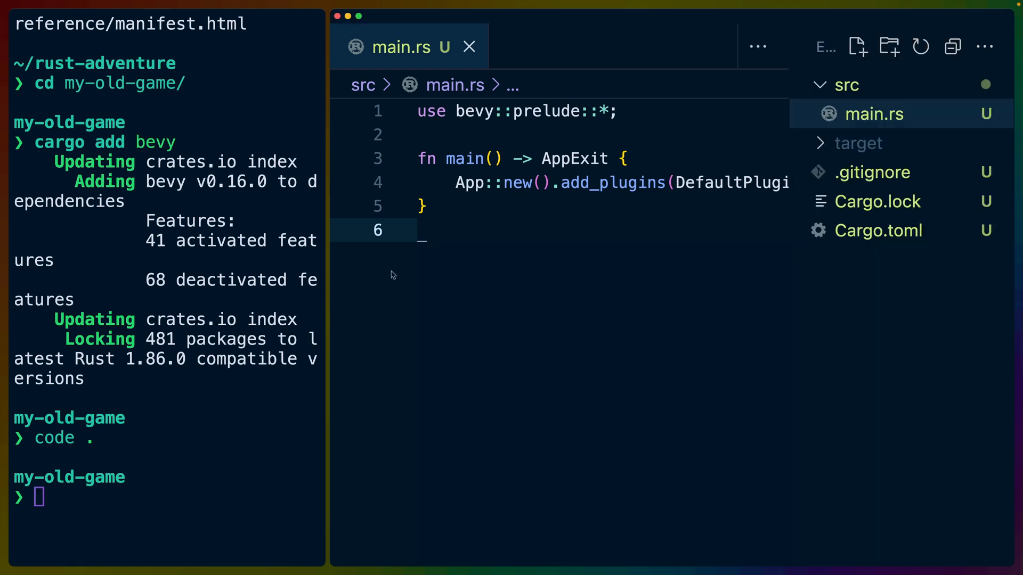
- Select the cargo install command in the Bevy CLI README and view the repo's tags list
{"action": "left_click", "coordinate": [879, 230]}
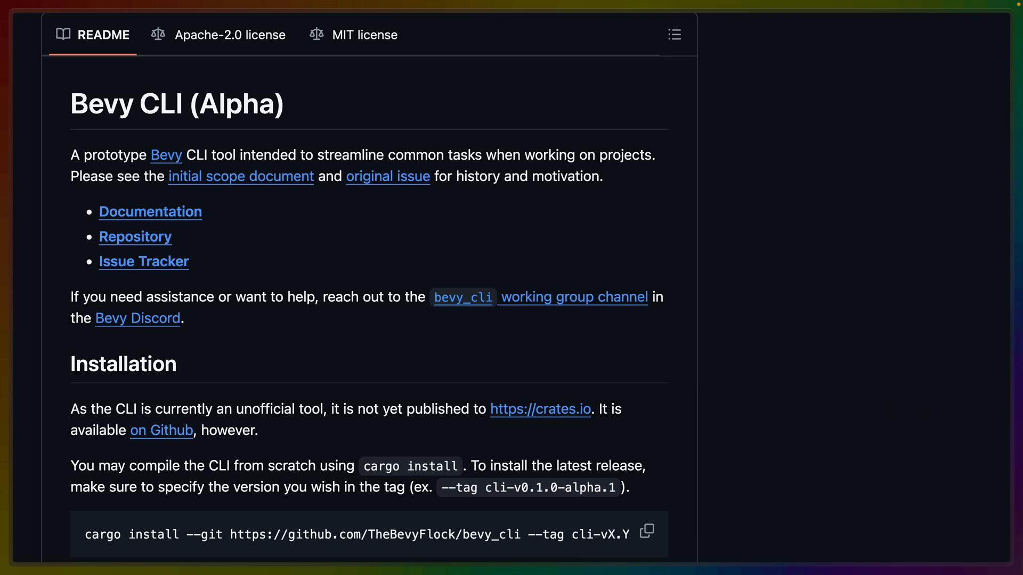
{"action": "scroll", "scroll_direction": "down", "scroll_amount": 3}
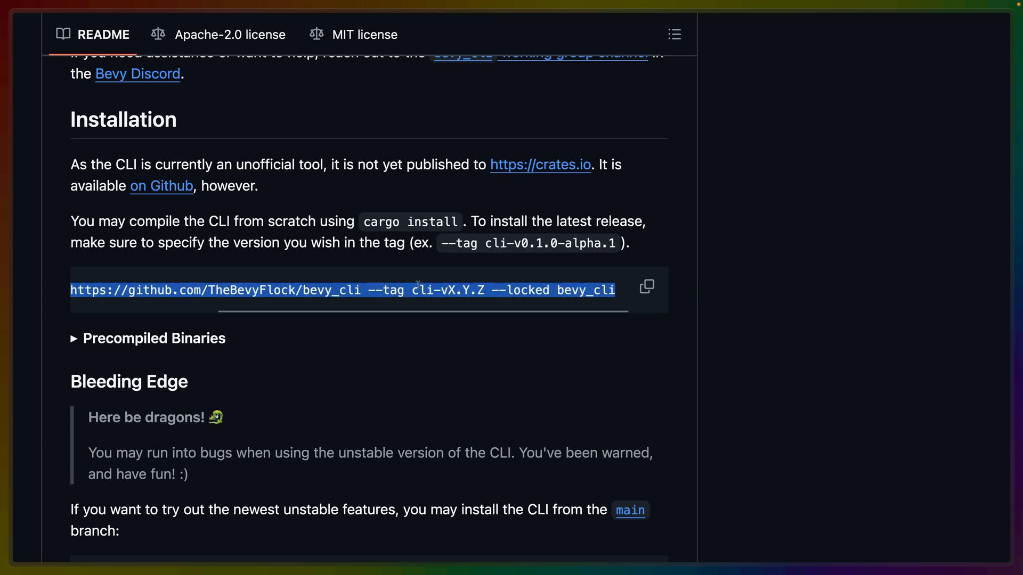
{"action": "double_click", "coordinate": [424, 290]}
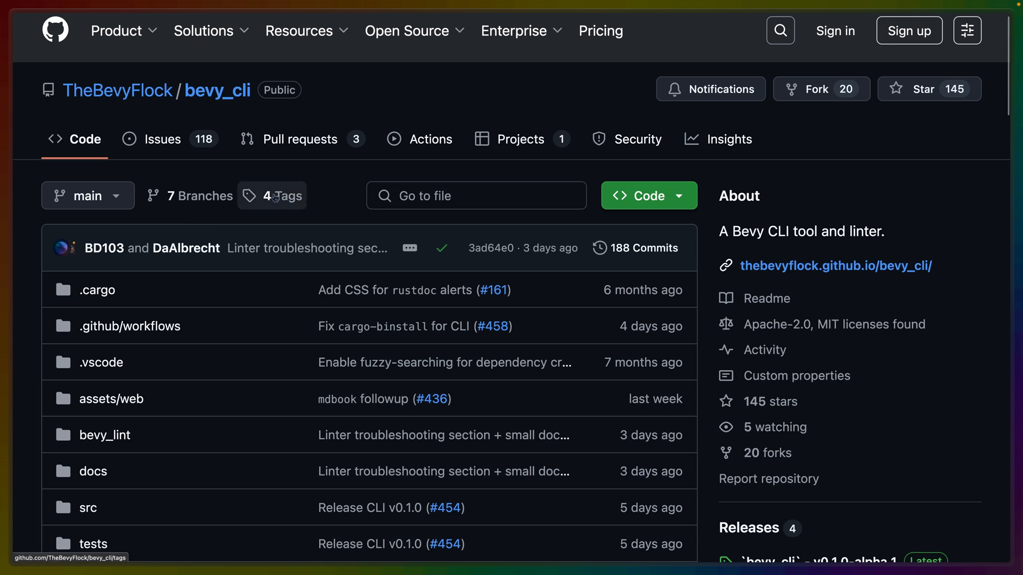
{"action": "left_click", "coordinate": [272, 196]}
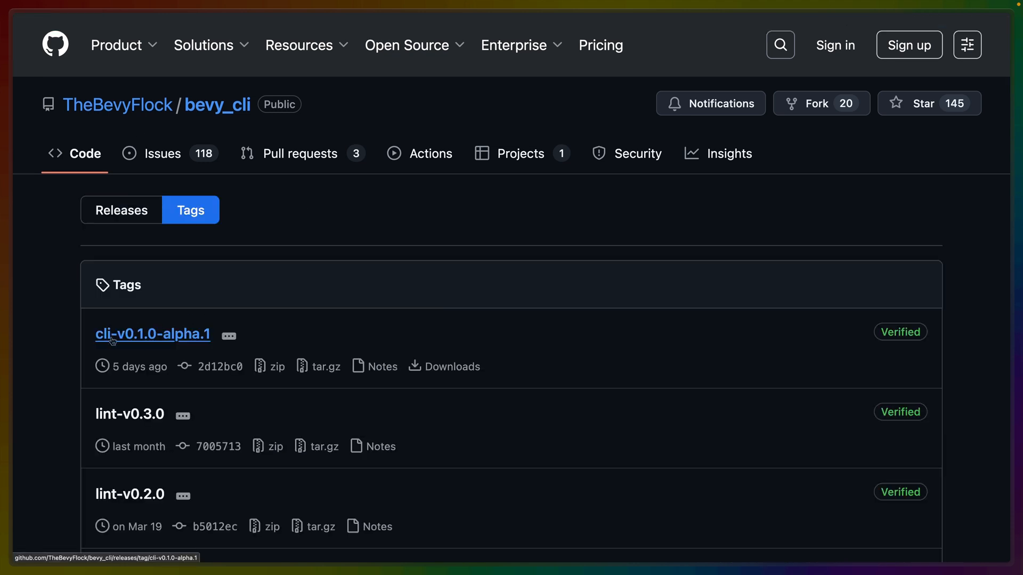
{"action": "mouse_move", "coordinate": [147, 341]}
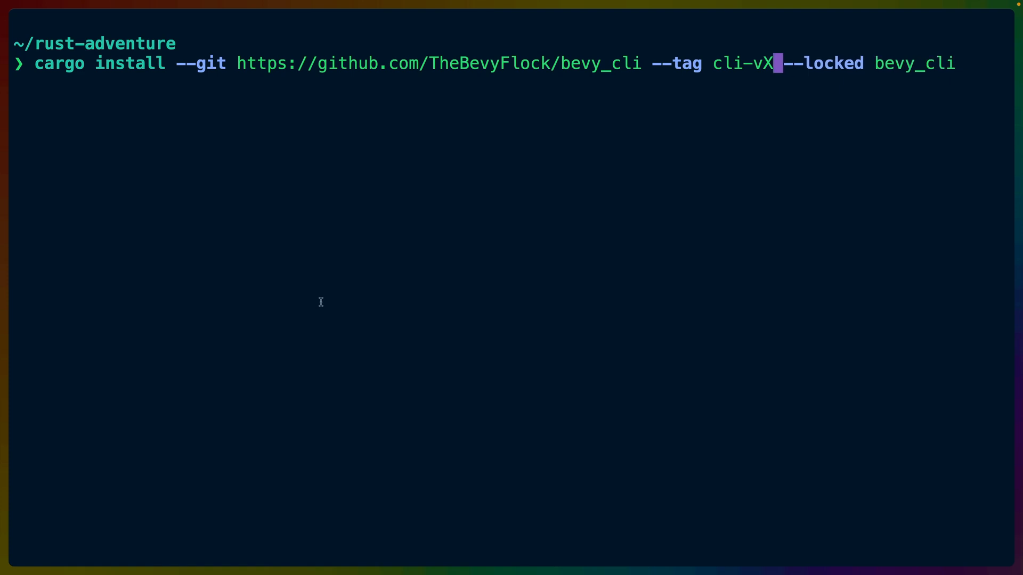
- Fill the install command's version placeholder with 0.1.0-alpha.1
{"action": "type", "text": "0.1.0-alpha.1"}
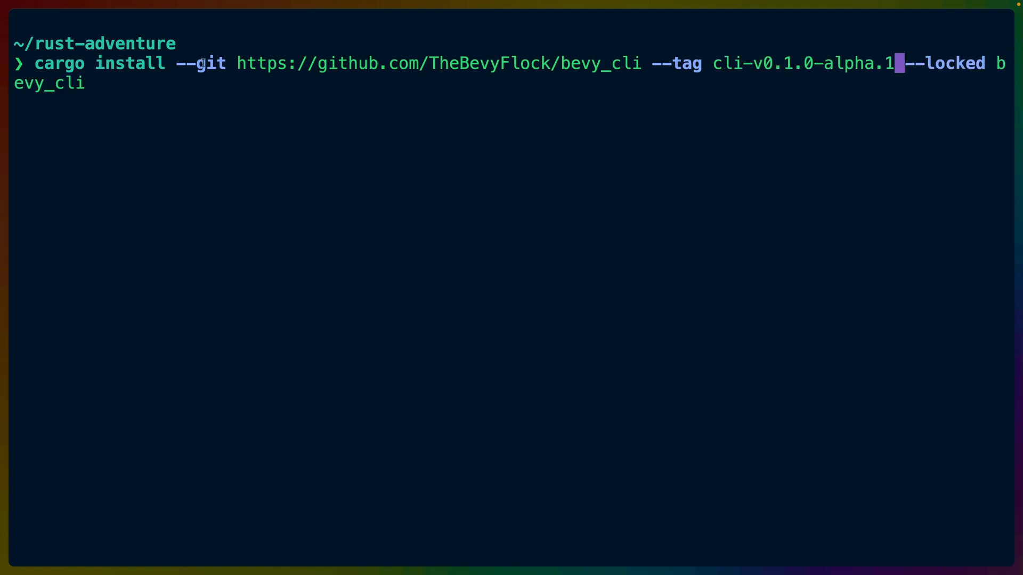
{"action": "mouse_move", "coordinate": [438, 63]}
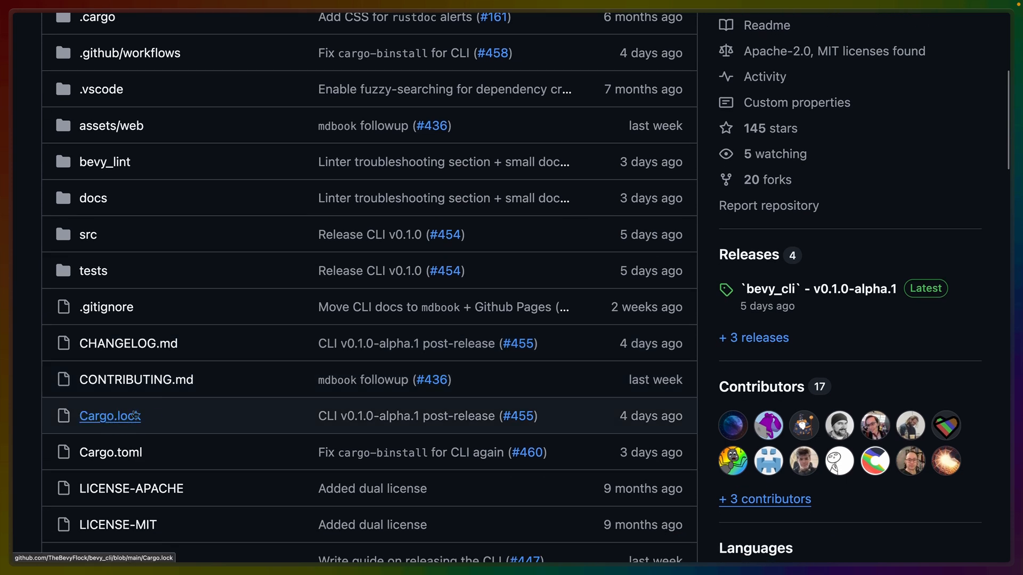
{"action": "mouse_move", "coordinate": [110, 415]}
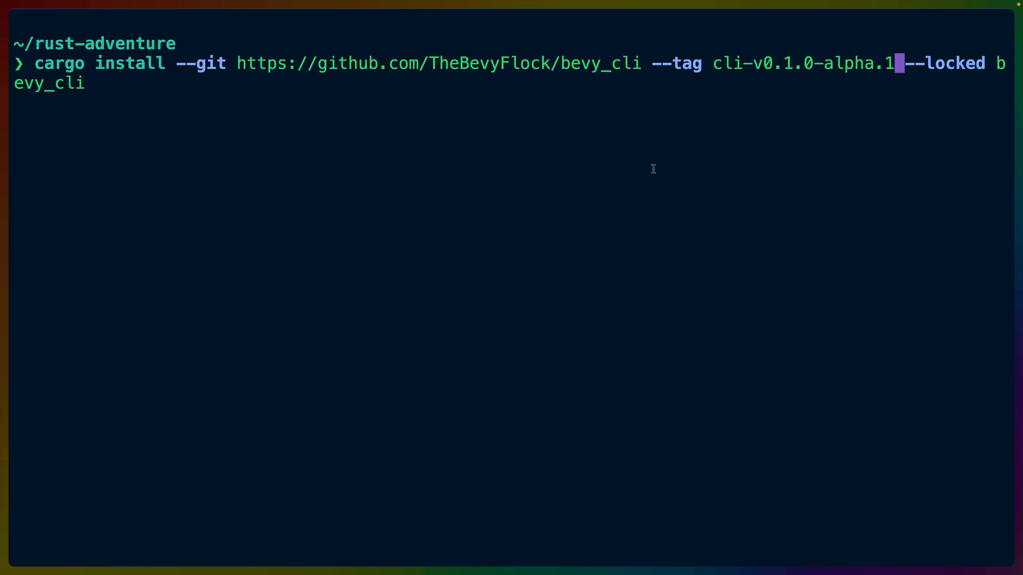
- Install bevy_cli at cli-v0.1.0-alpha.1 and list the binaries in ~/.cargo/bin
{"action": "key", "text": "Return"}
{"action": "type", "text": "bevy --version"}
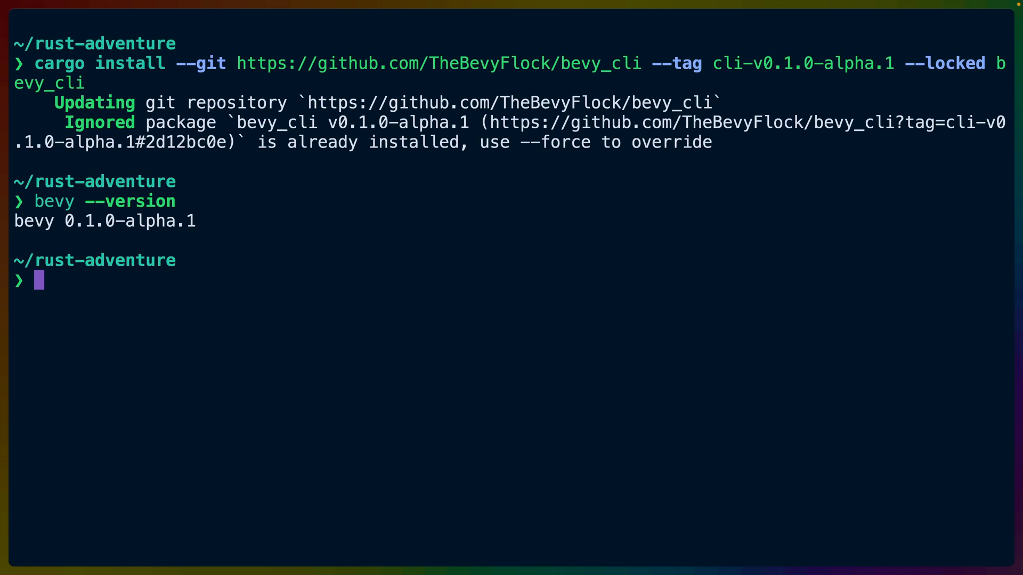
{"action": "key", "text": "Return"}
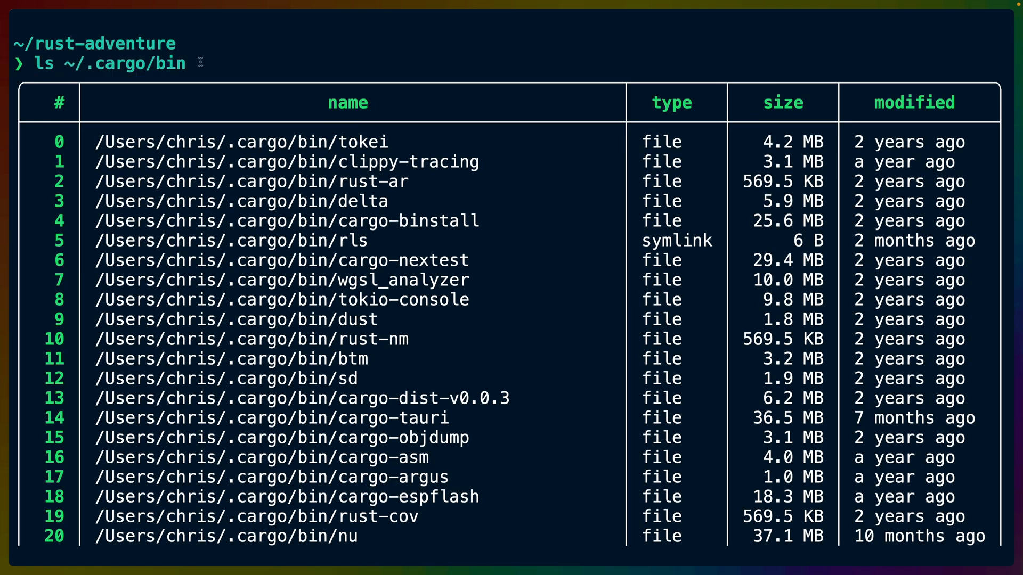
{"action": "mouse_move", "coordinate": [231, 65]}
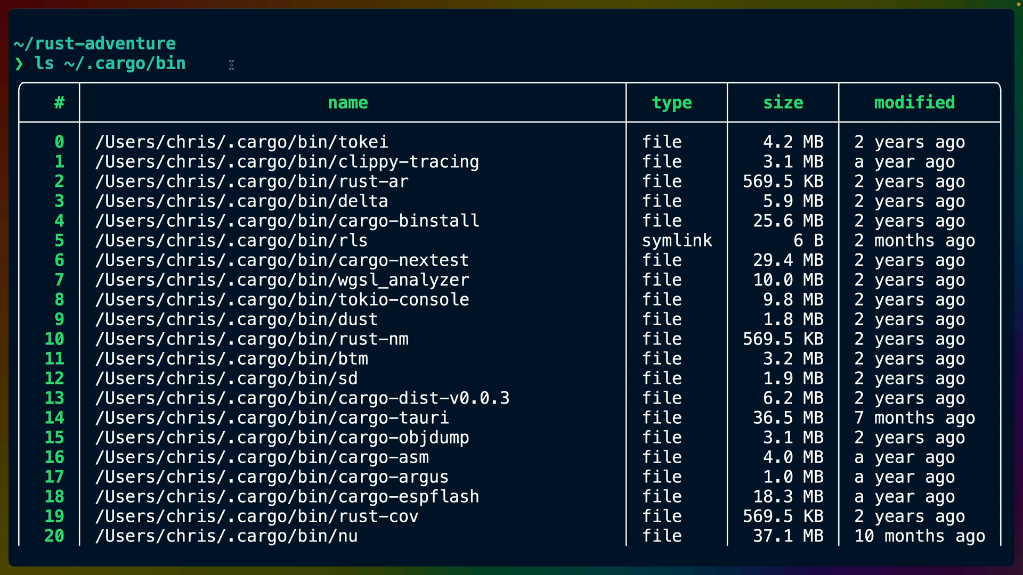
- Run bevy new my-game to scaffold the project
{"action": "type", "text": "bevy new my-game"}
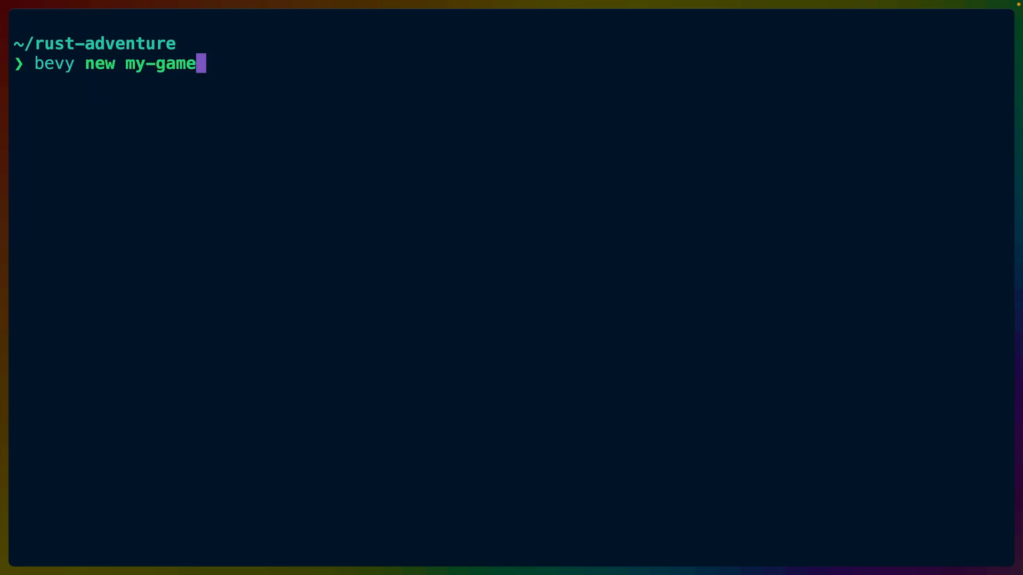
{"action": "key", "text": "Return"}
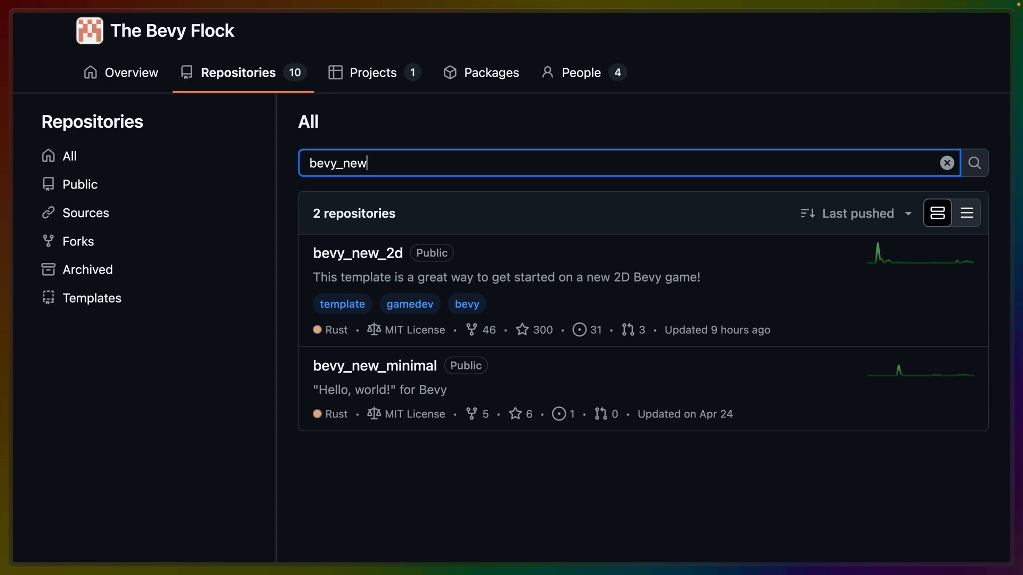
{"action": "mouse_move", "coordinate": [336, 513]}
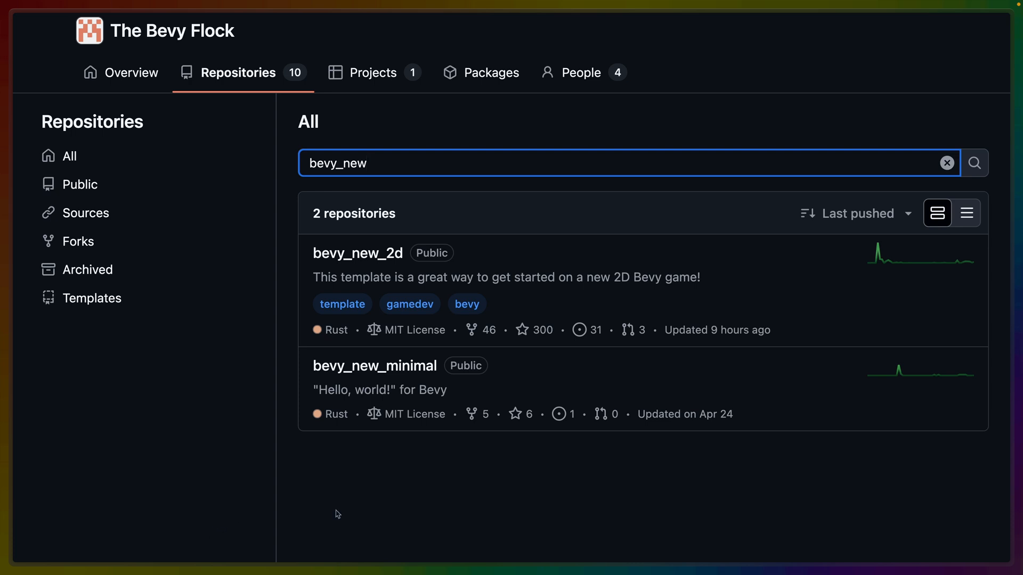
{"action": "mouse_move", "coordinate": [374, 365]}
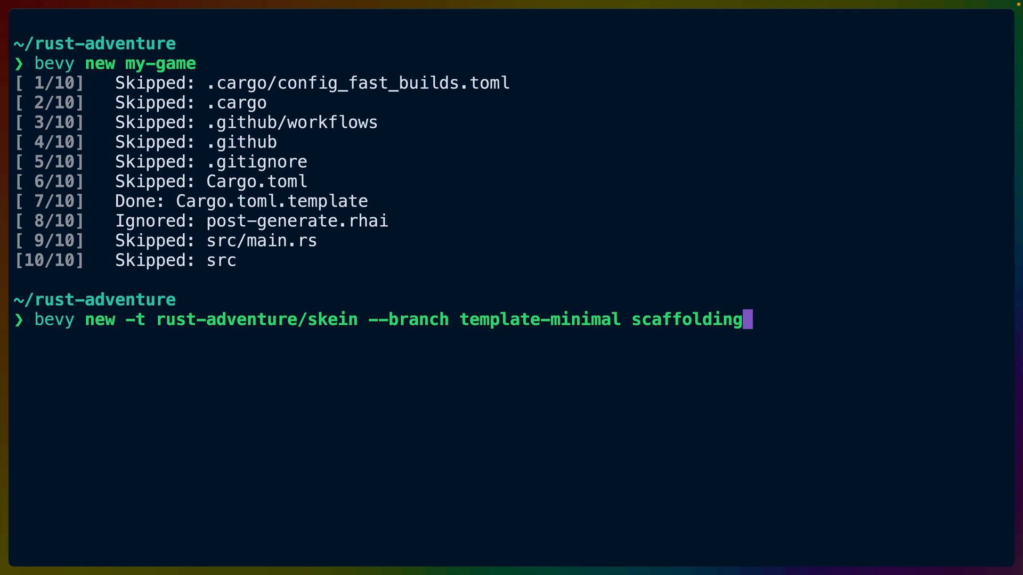
- Discard the unfinished template command and change directory into my-game/
{"action": "key", "text": "ctrl+c"}
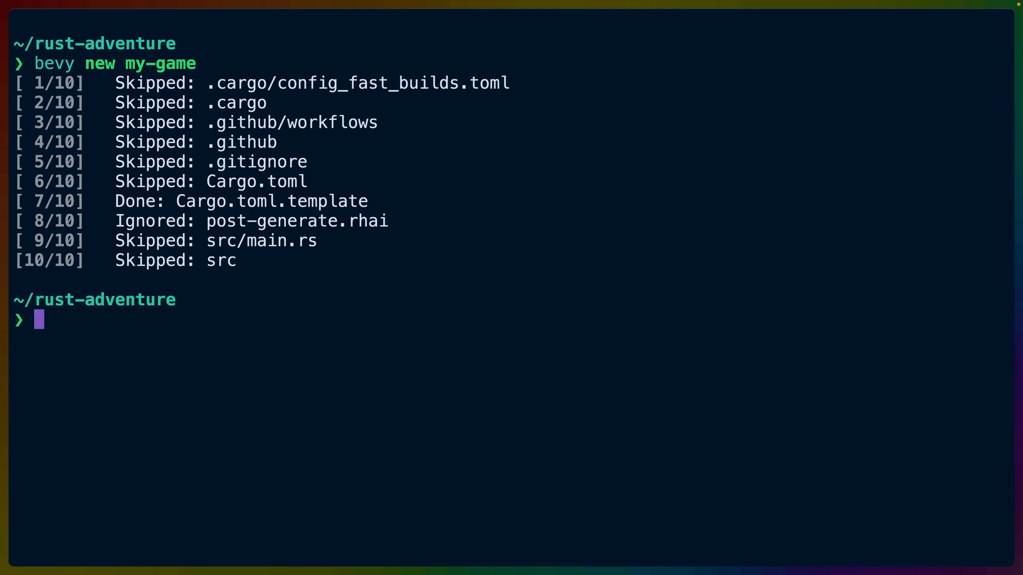
{"action": "type", "text": "cd my-game/"}
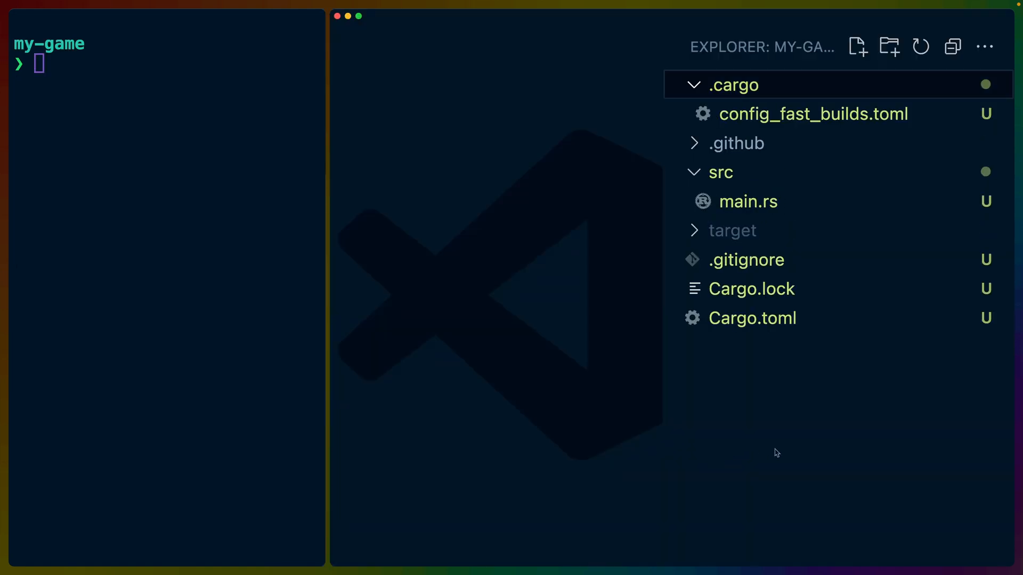
{"action": "mouse_move", "coordinate": [807, 412]}
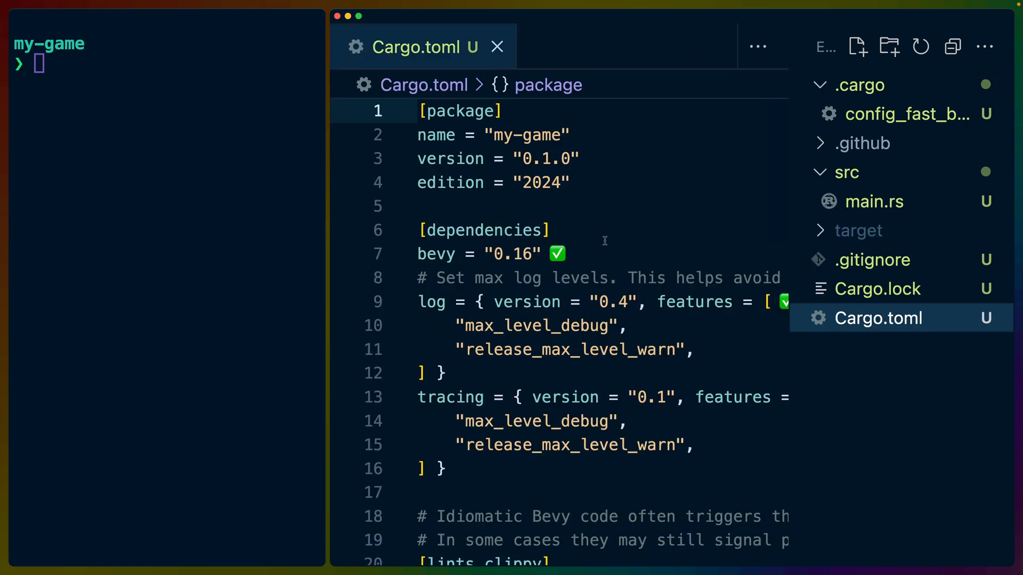
- View config_fast_builds.toml and Cargo.toml, then show the generated src/main.rs
{"action": "left_click", "coordinate": [905, 114]}
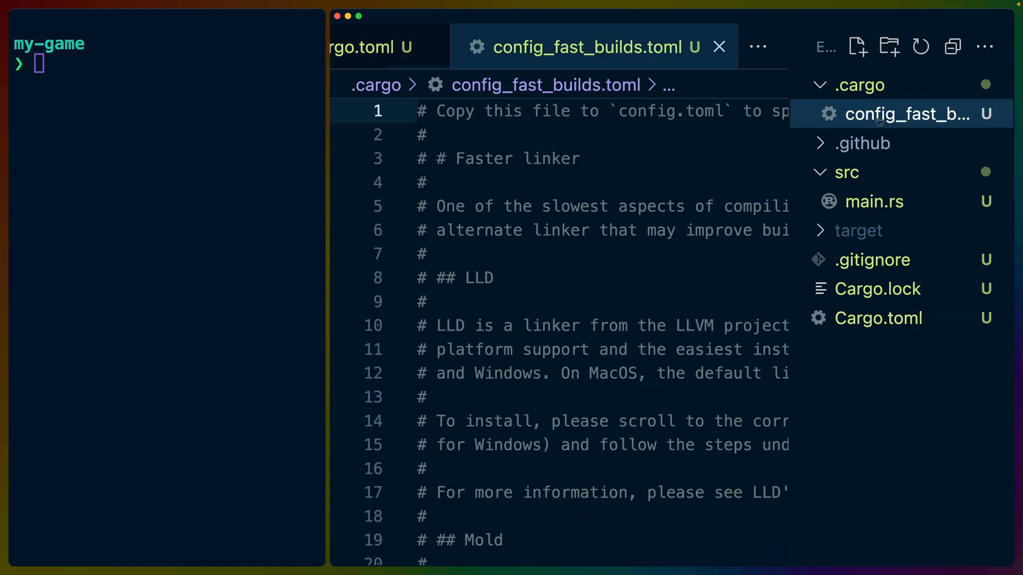
{"action": "left_click", "coordinate": [878, 317]}
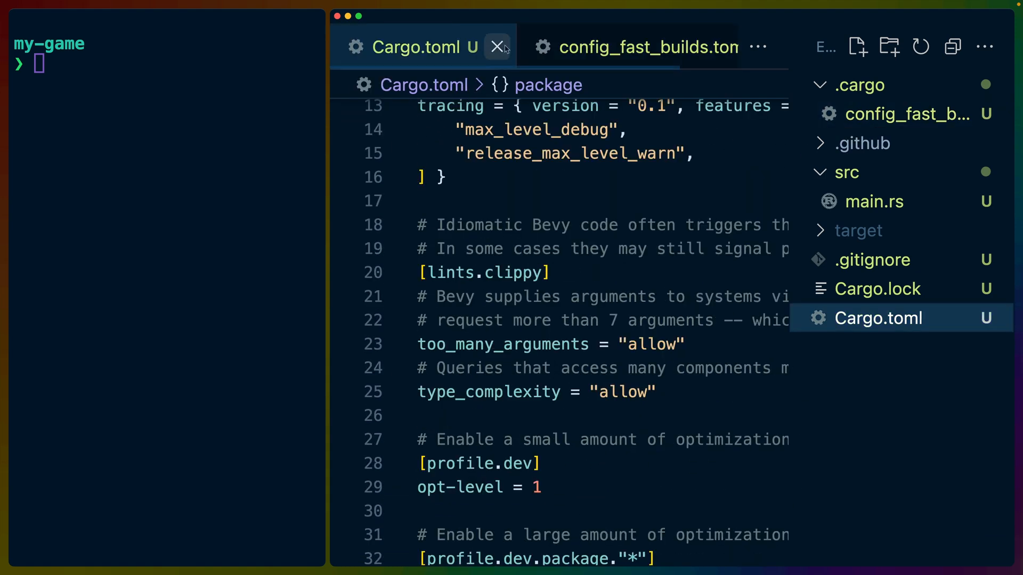
{"action": "left_click", "coordinate": [500, 47]}
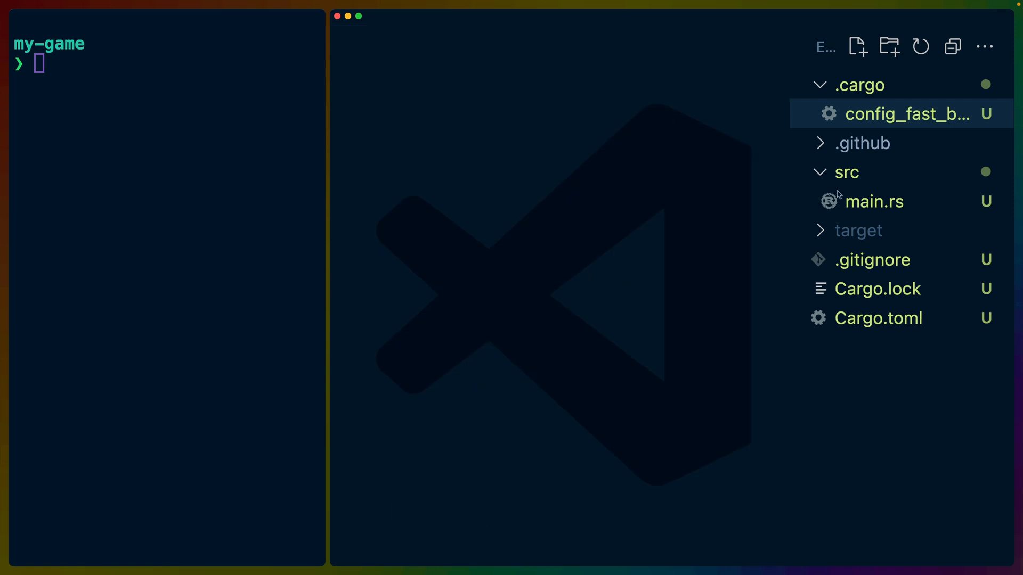
{"action": "left_click", "coordinate": [873, 201]}
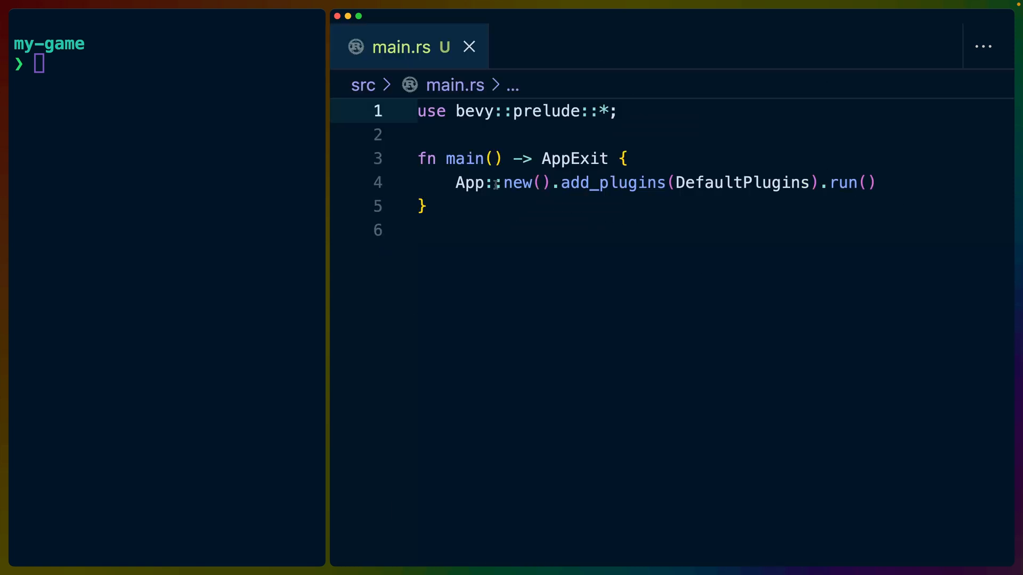
{"action": "mouse_move", "coordinate": [212, 232]}
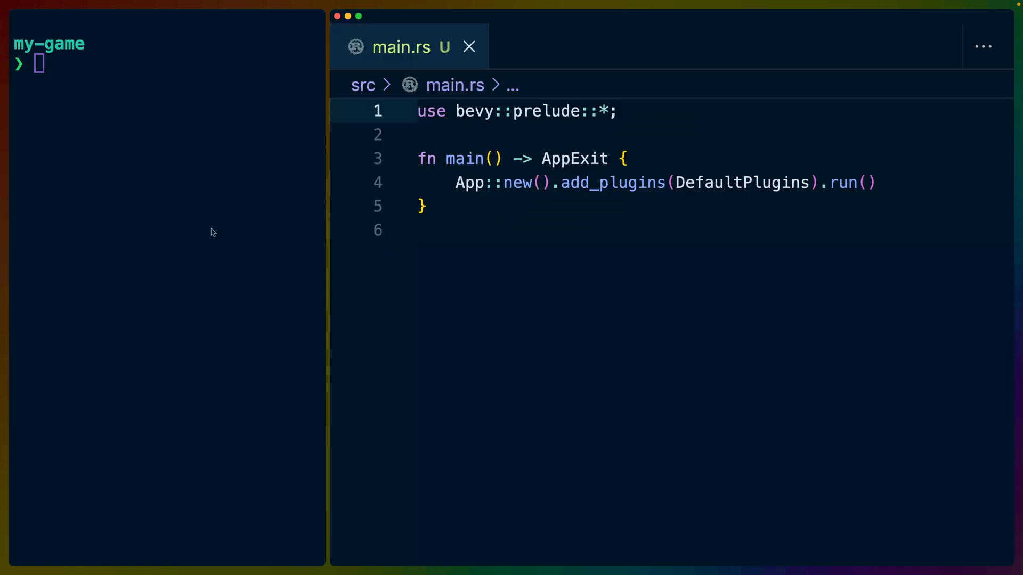
- Run my-game natively with bevy run
{"action": "type", "text": "bevy run"}
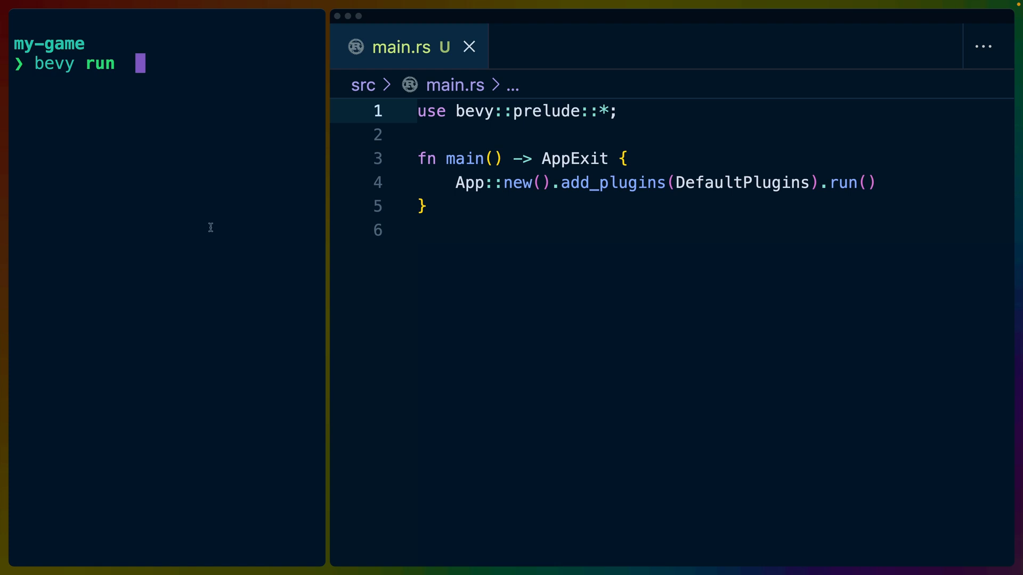
{"action": "key", "text": "Return"}
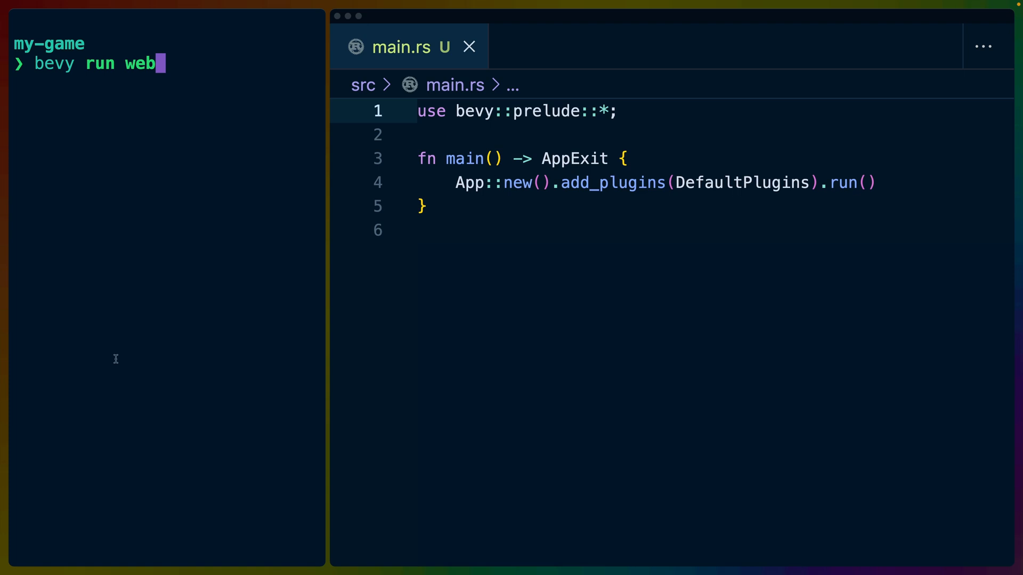
- Run bevy run web to compile my-game to WebAssembly served at localhost:4000
{"action": "key", "text": "Return"}
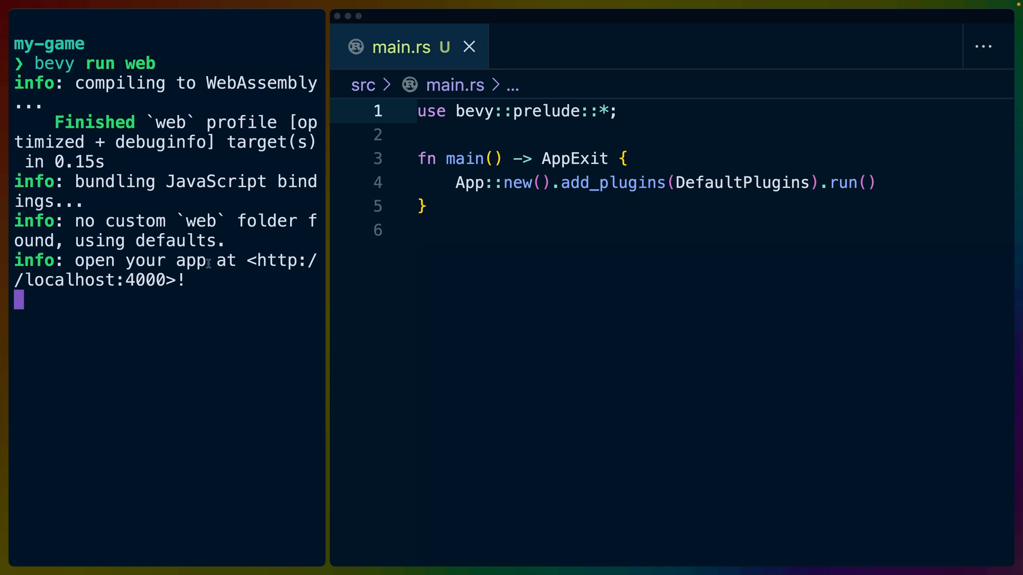
{"action": "mouse_move", "coordinate": [120, 283]}
{"action": "type", "text": "bevy build --release web --bundle"}
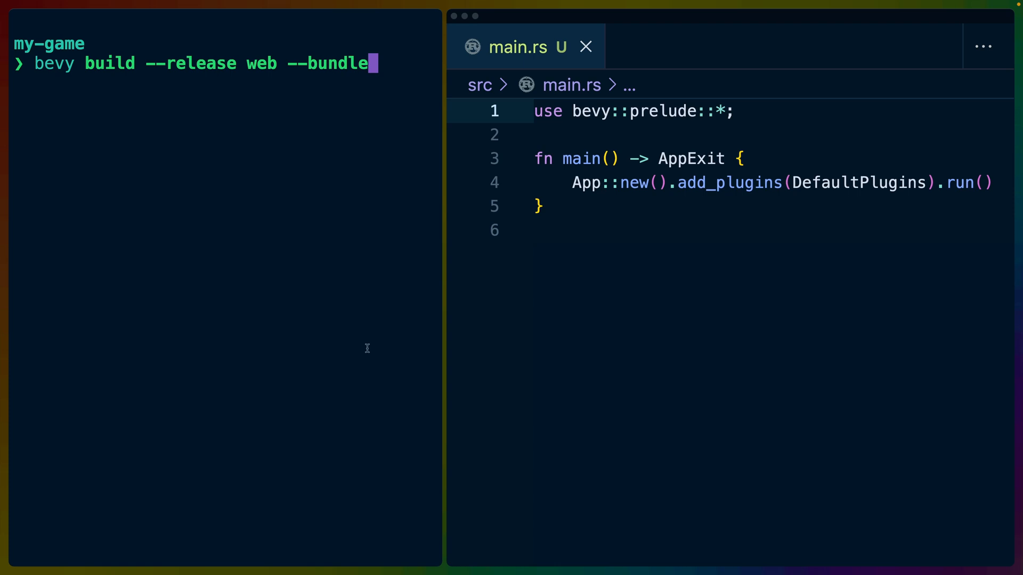
- Build a release web bundle and inspect its generated index.html down to the AudioContext script
{"action": "key", "text": "Return"}
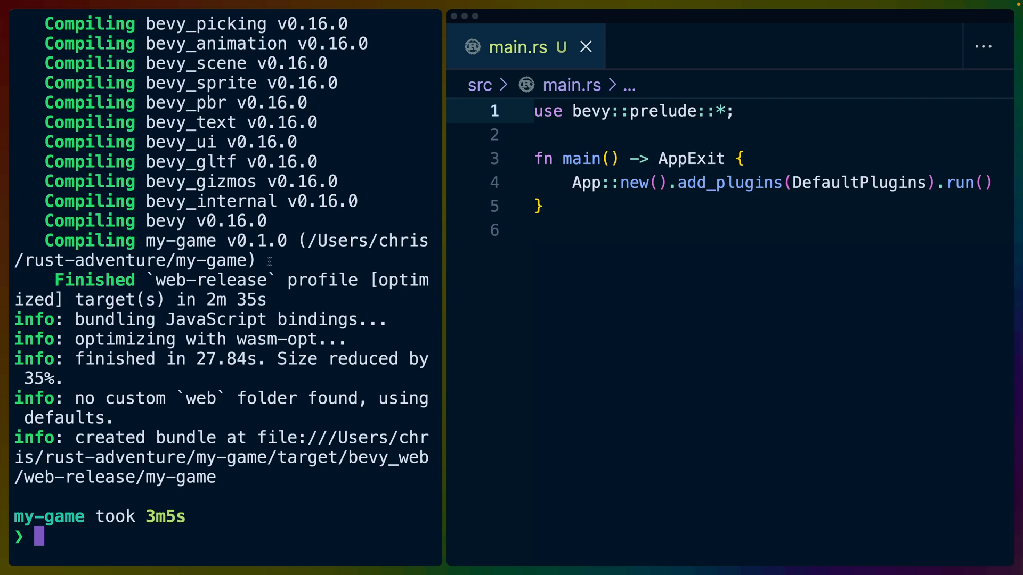
{"action": "double_click", "coordinate": [171, 280]}
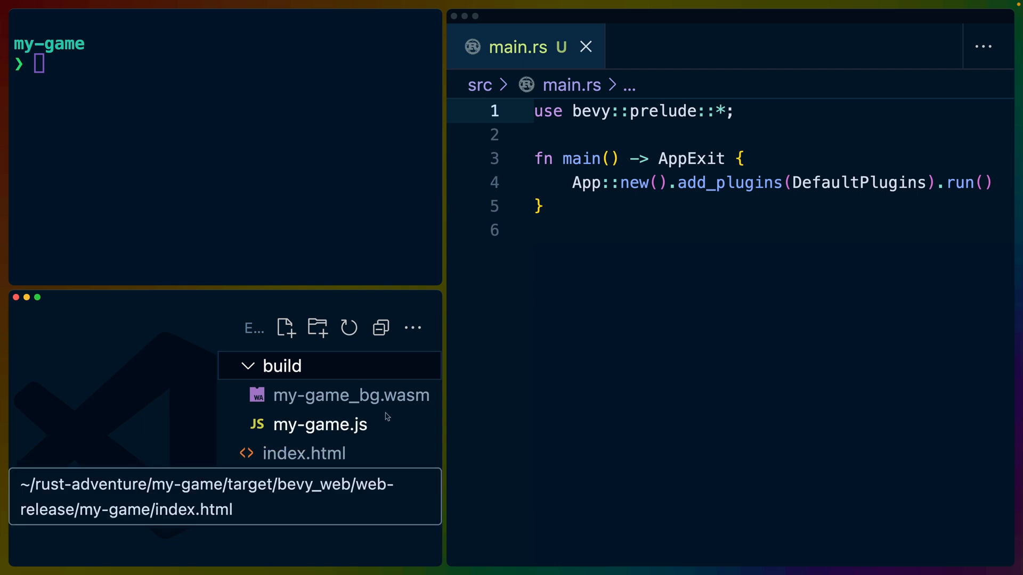
{"action": "mouse_move", "coordinate": [408, 405]}
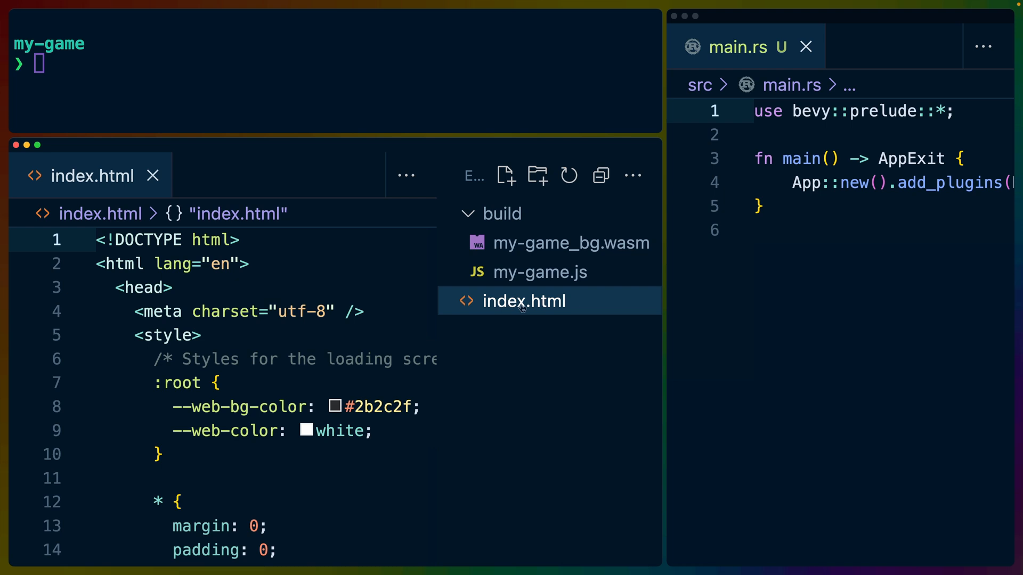
{"action": "mouse_move", "coordinate": [295, 344]}
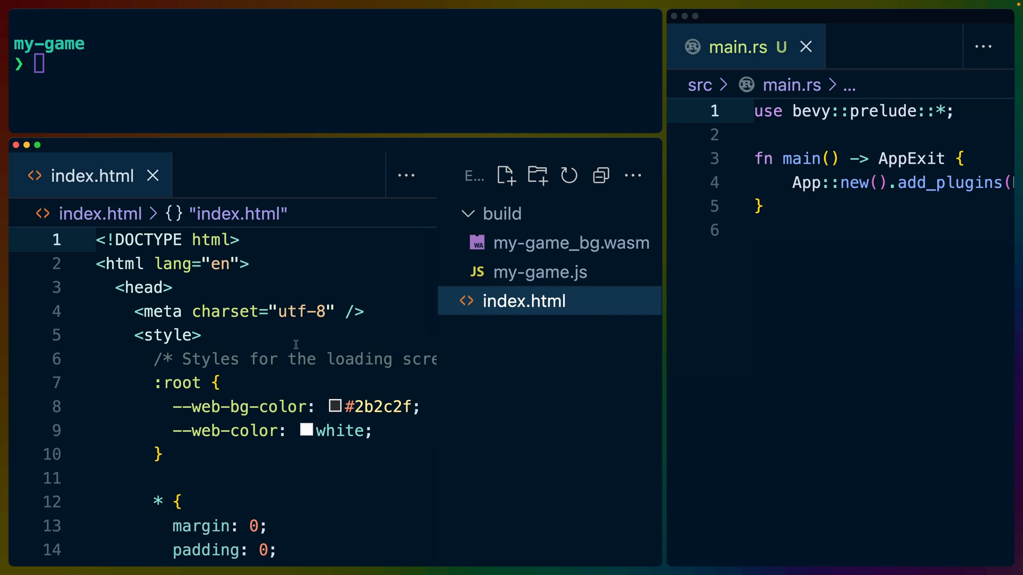
{"action": "scroll", "scroll_direction": "down", "scroll_amount": 3}
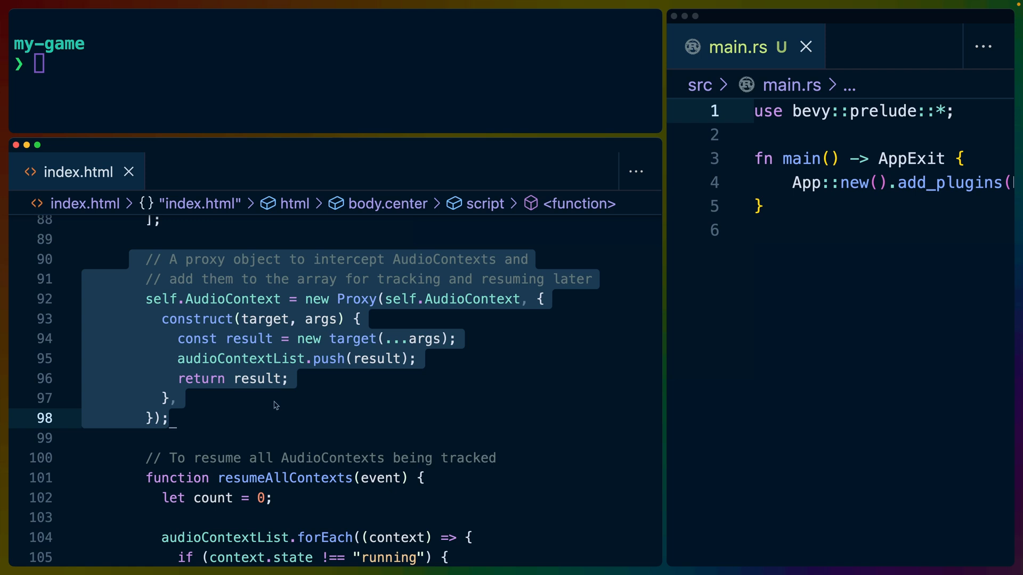
{"action": "mouse_move", "coordinate": [274, 404]}
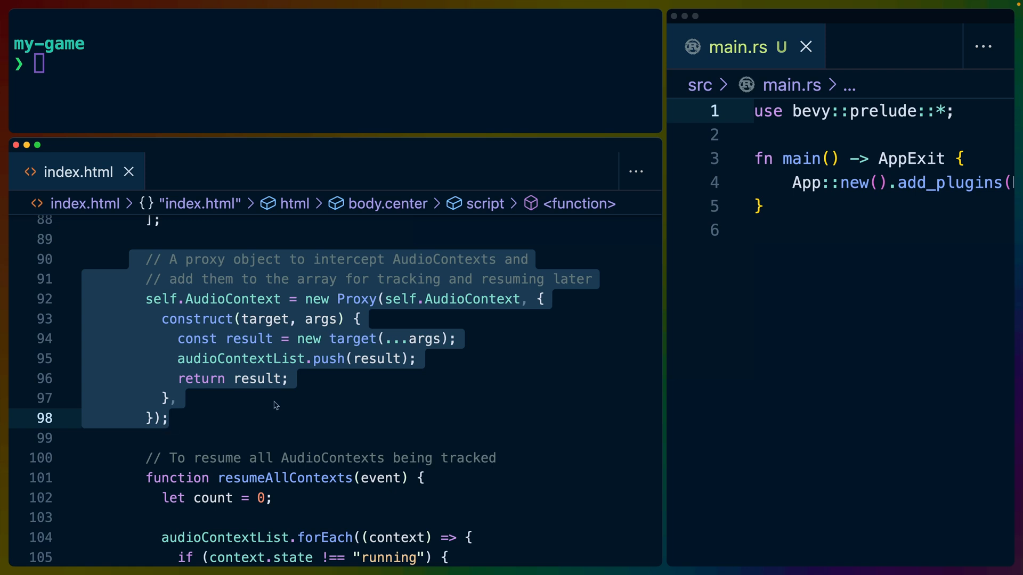
{"action": "left_click", "coordinate": [175, 417]}
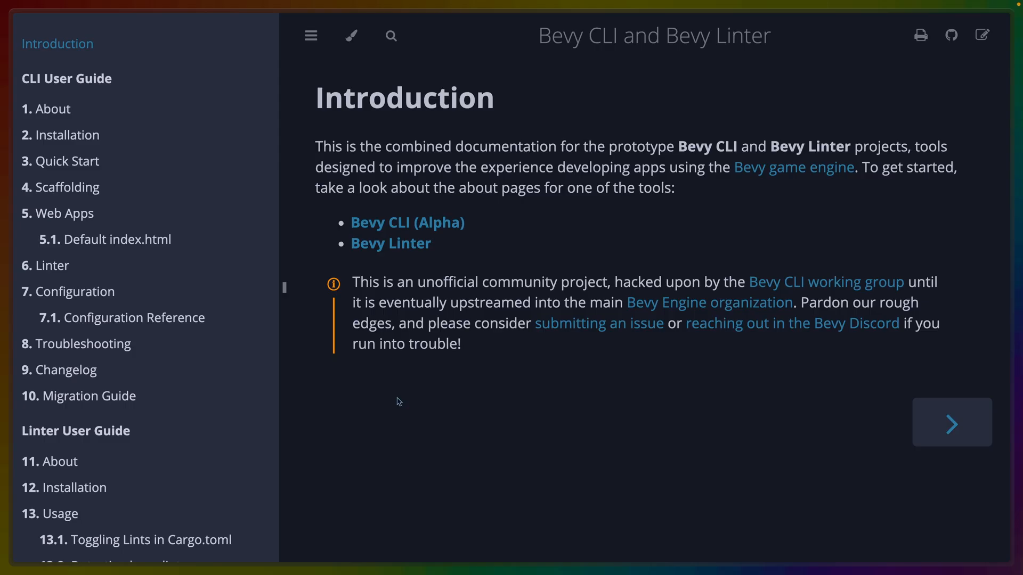
{"action": "mouse_move", "coordinate": [399, 400]}
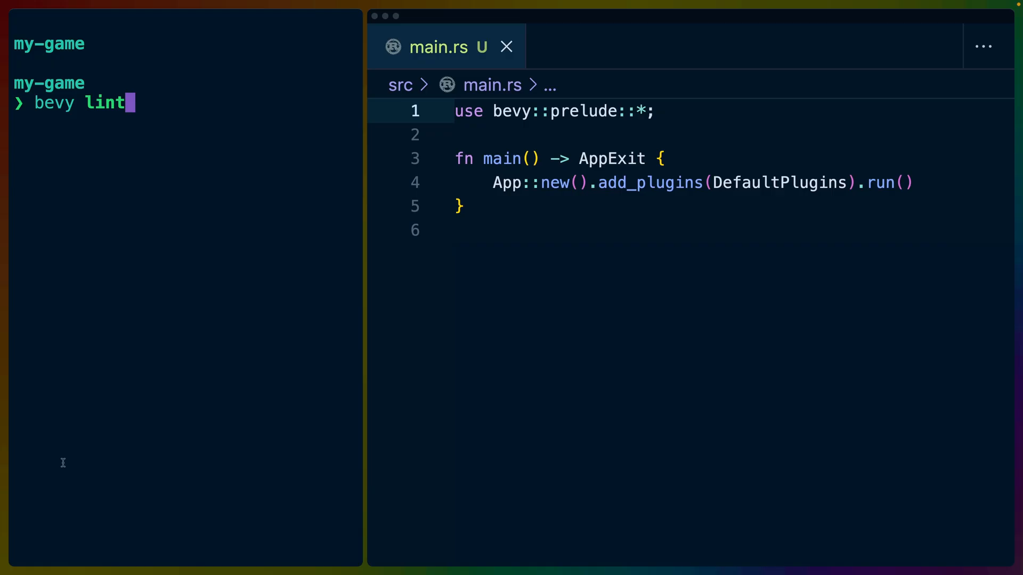
- Run bevy lint on the my-game project
{"action": "key", "text": "Return"}
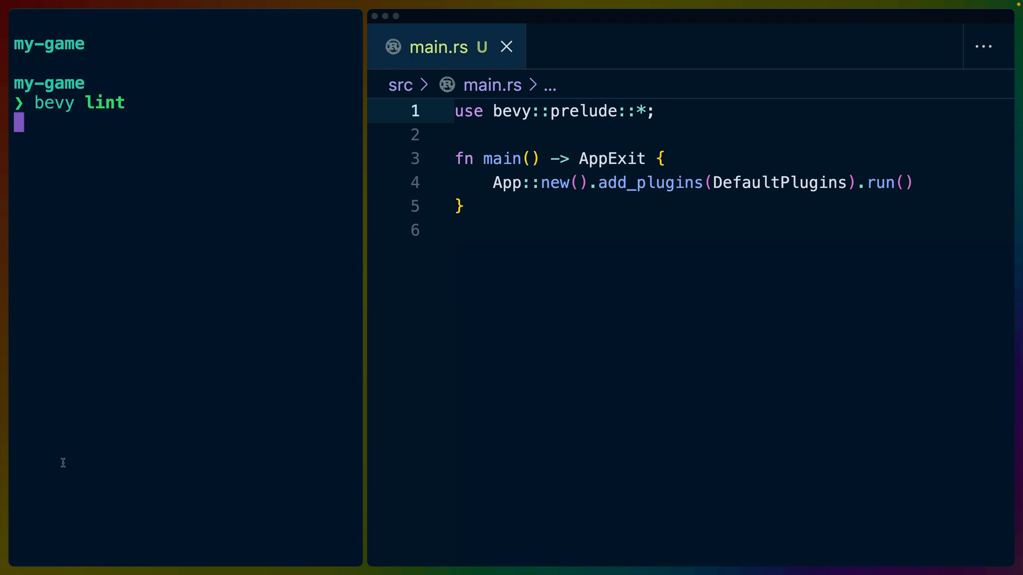
{"action": "key", "text": "Return"}
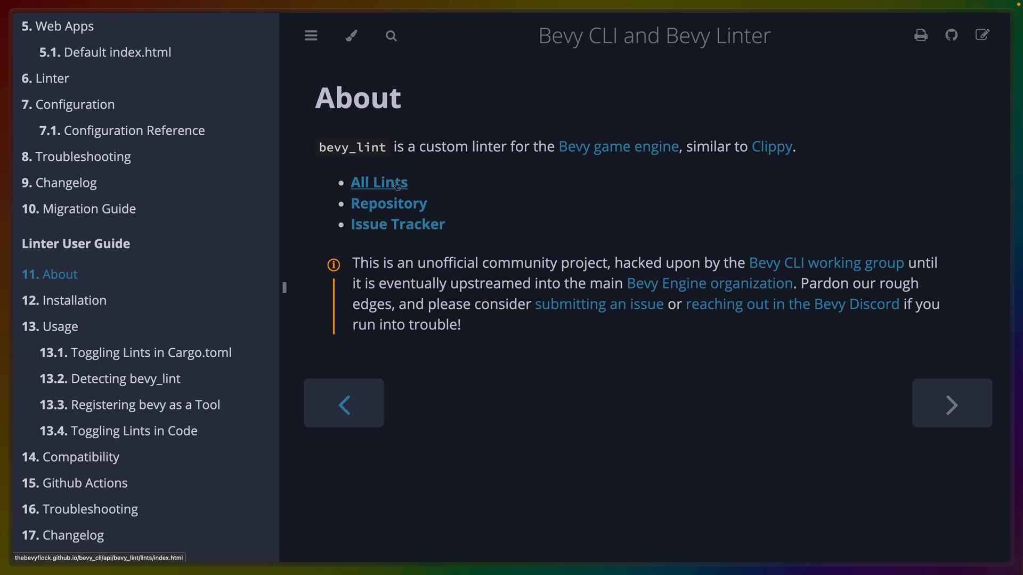
- Browse All Lints to the restriction group and read the missing_reflect lint page
{"action": "left_click", "coordinate": [378, 182]}
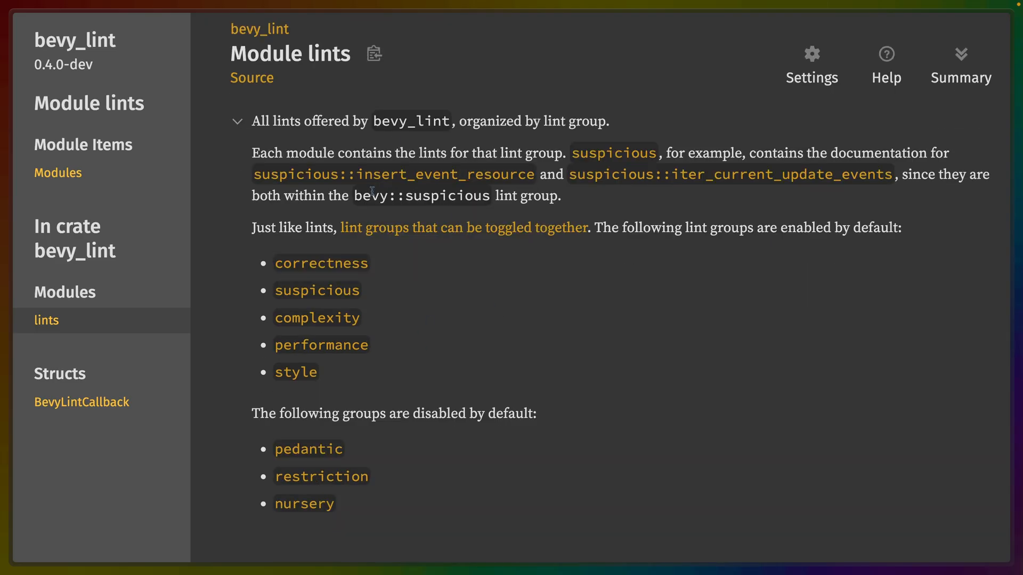
{"action": "mouse_move", "coordinate": [317, 318]}
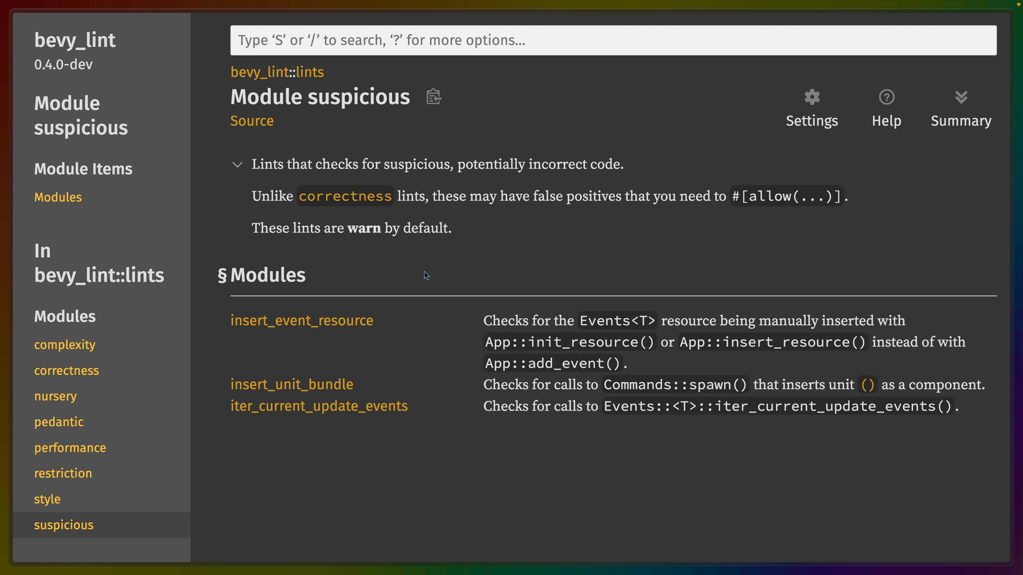
{"action": "left_click", "coordinate": [63, 473]}
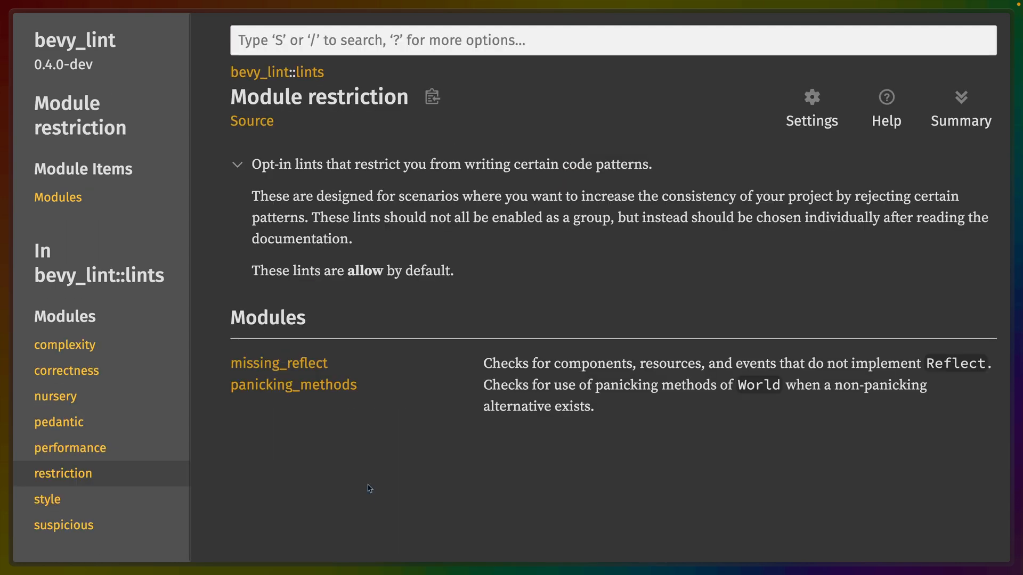
{"action": "mouse_move", "coordinate": [278, 362]}
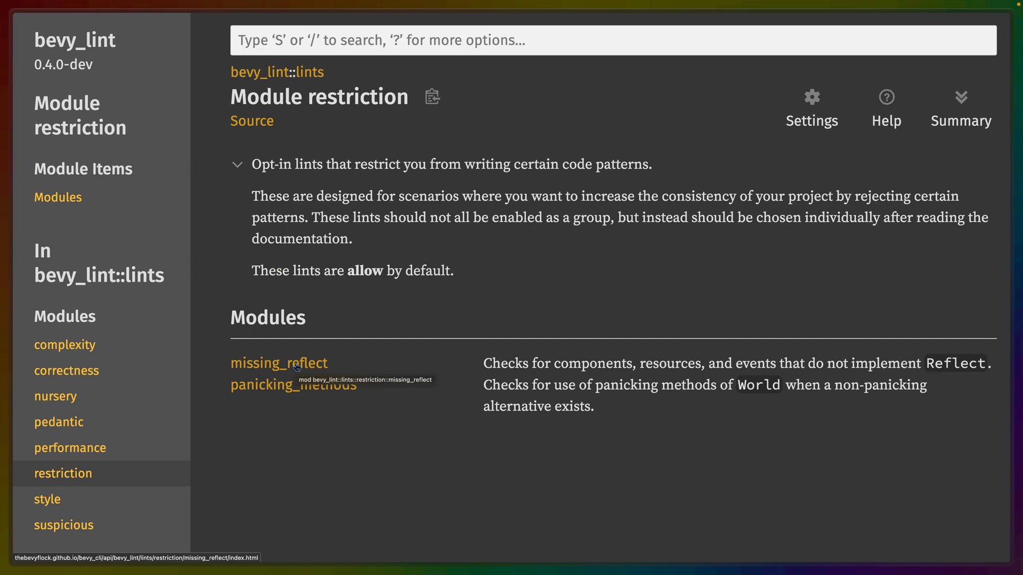
{"action": "left_click", "coordinate": [278, 363]}
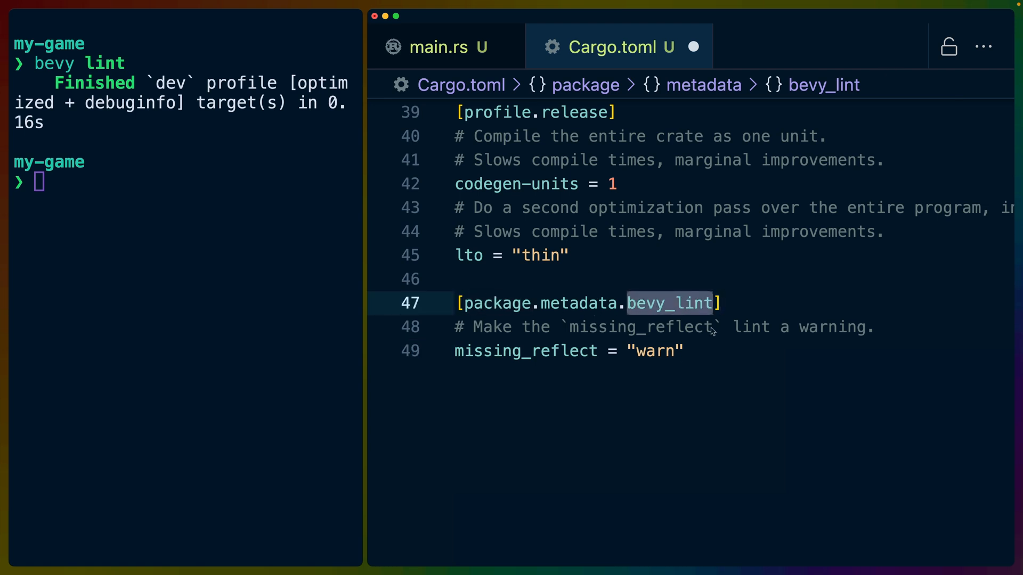
- Keep missing_reflect = "warn" in Cargo.toml and add struct MyComponent deriving Component in main.rs
{"action": "double_click", "coordinate": [525, 351]}
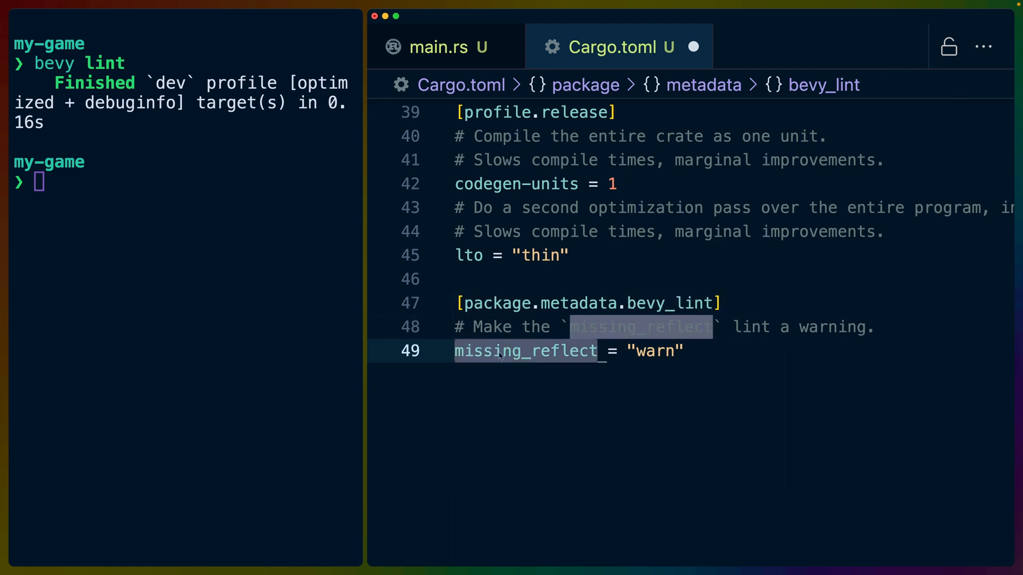
{"action": "left_click", "coordinate": [439, 46]}
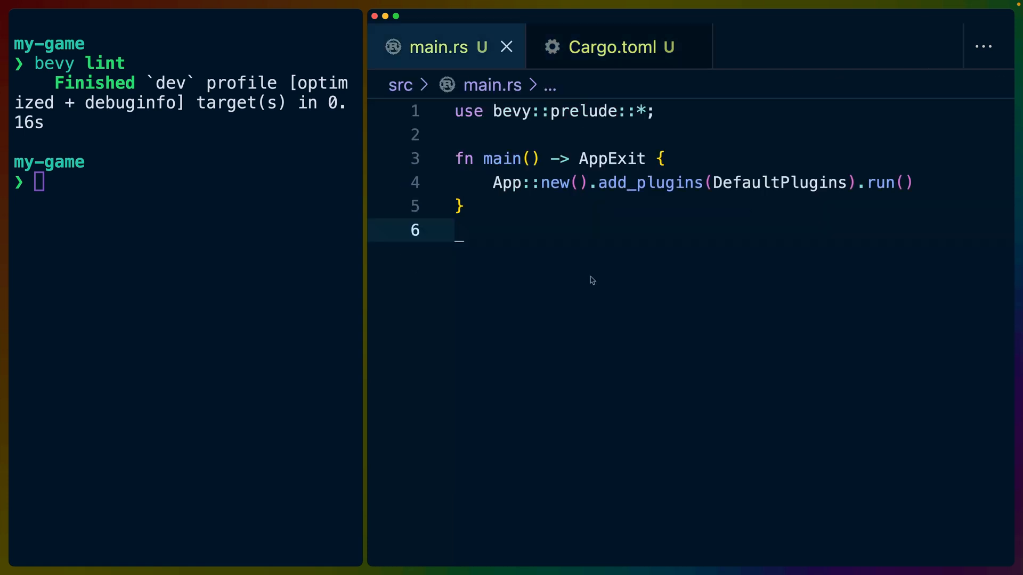
{"action": "type", "text": "struct MyComponent {"}
{"action": "type", "text": "#[derive(Component"}
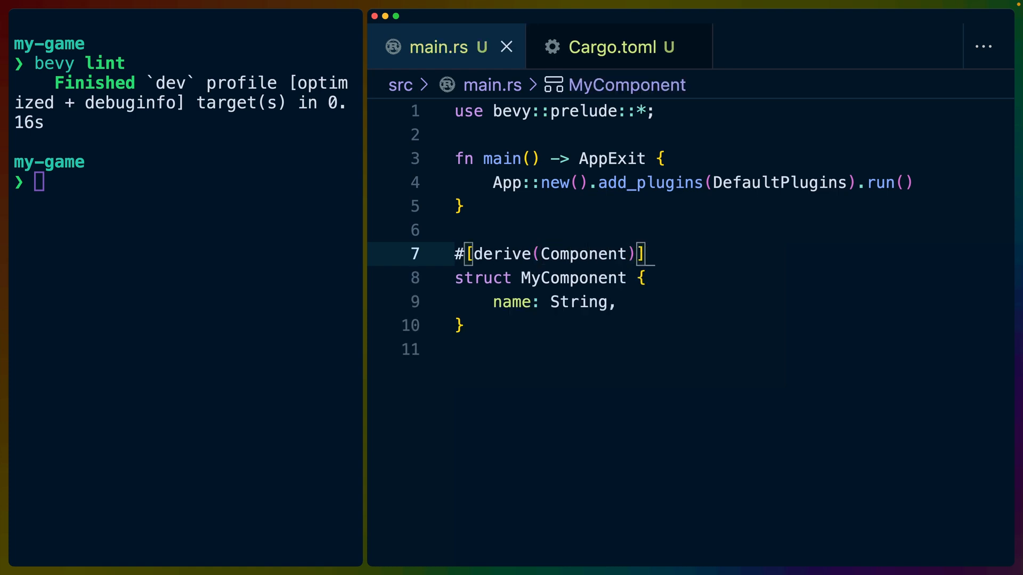
{"action": "type", "text": "bevy lint"}
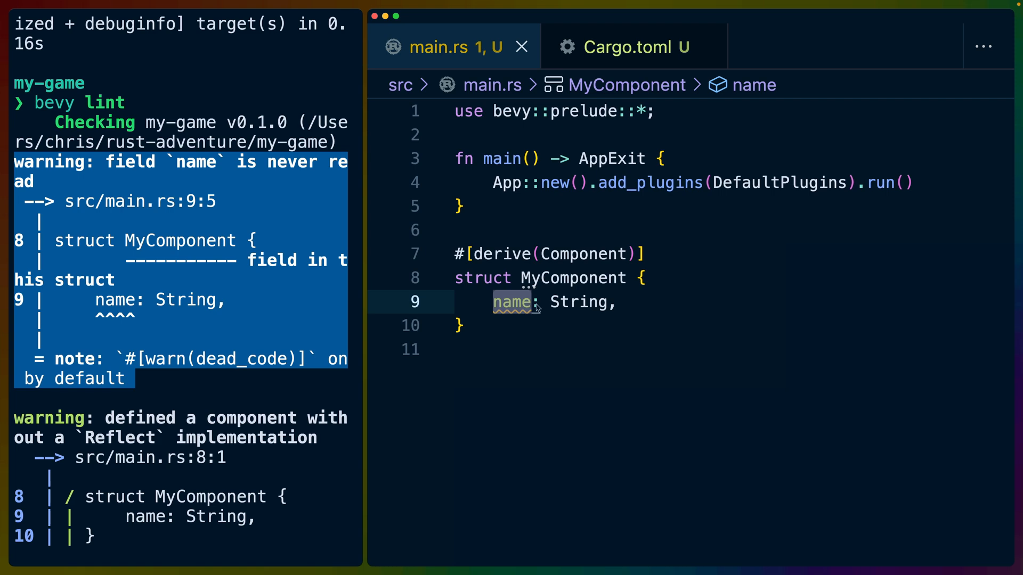
- Scroll the bevy lint output to the warning that MyComponent lacks Reflect
{"action": "scroll", "scroll_direction": "down", "scroll_amount": 3}
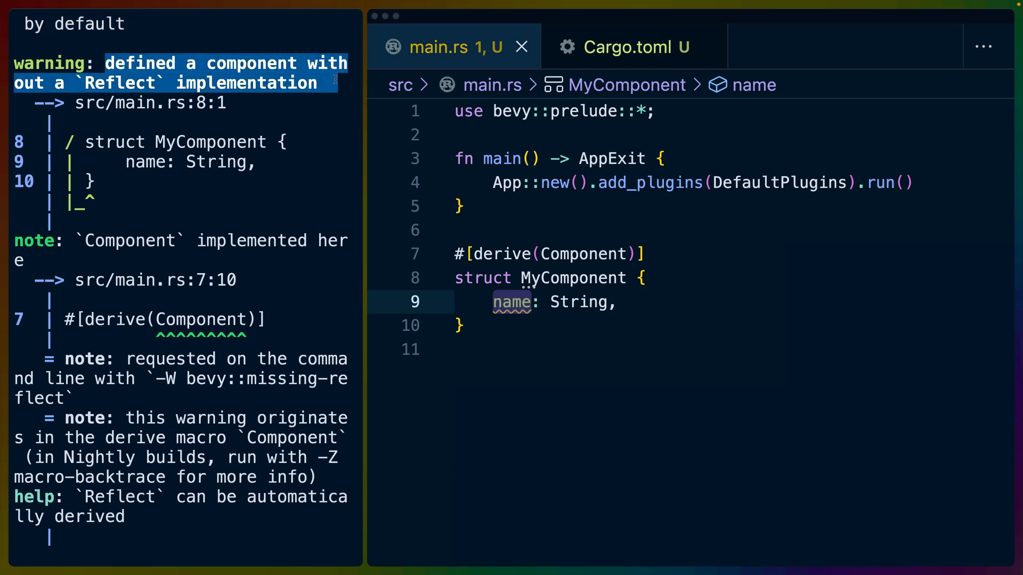
{"action": "mouse_move", "coordinate": [334, 147]}
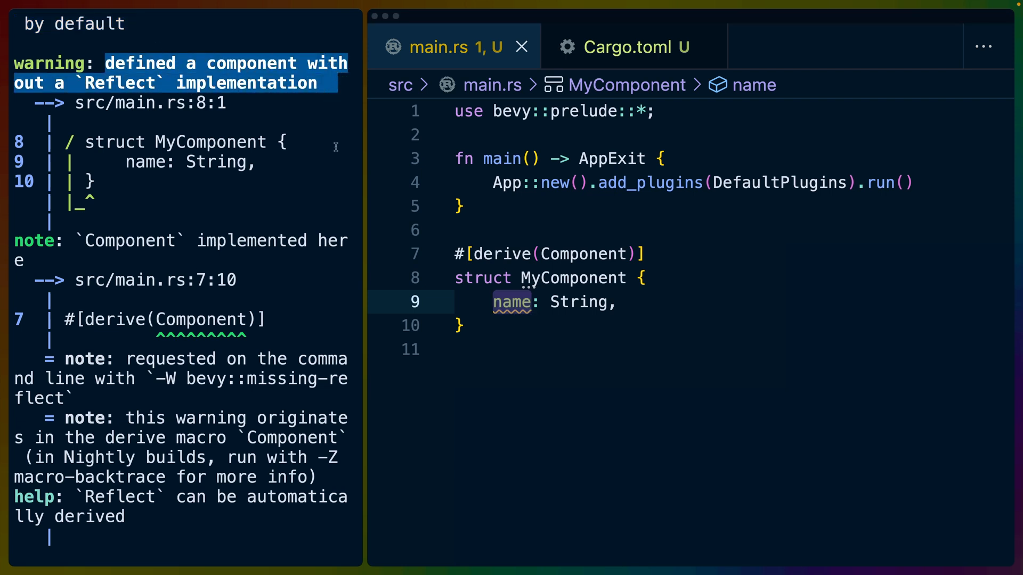
{"action": "mouse_move", "coordinate": [285, 196]}
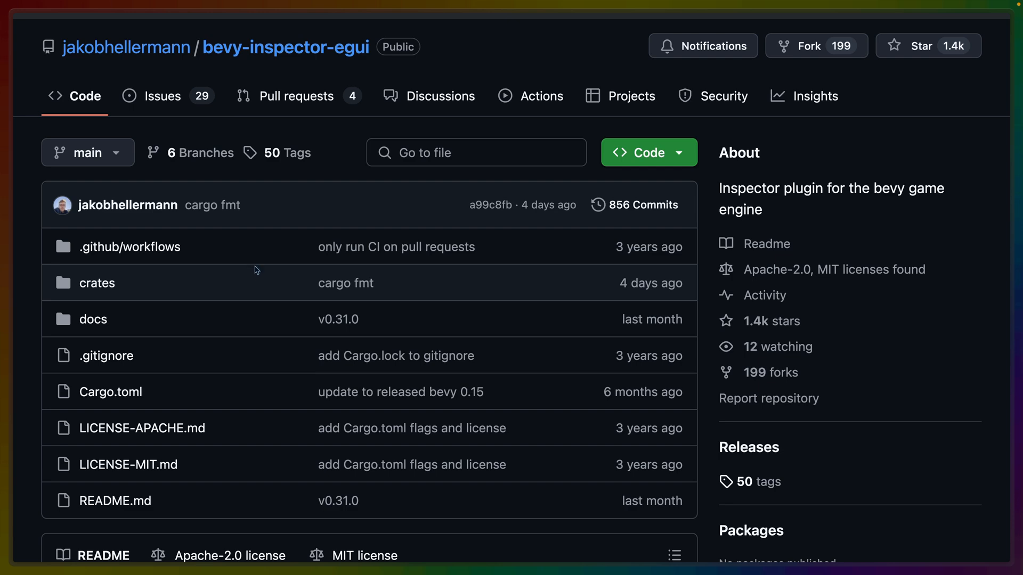
- Scroll the bevy-inspector-egui README down to the WorldInspectorPlugin section
{"action": "scroll", "scroll_direction": "down", "scroll_amount": 3}
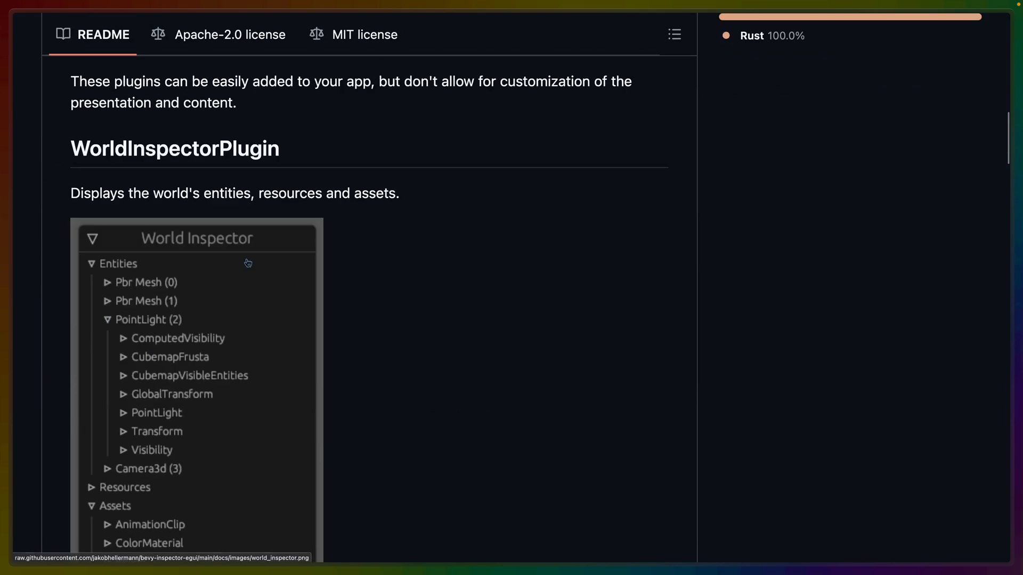
{"action": "scroll", "scroll_direction": "down", "scroll_amount": 3}
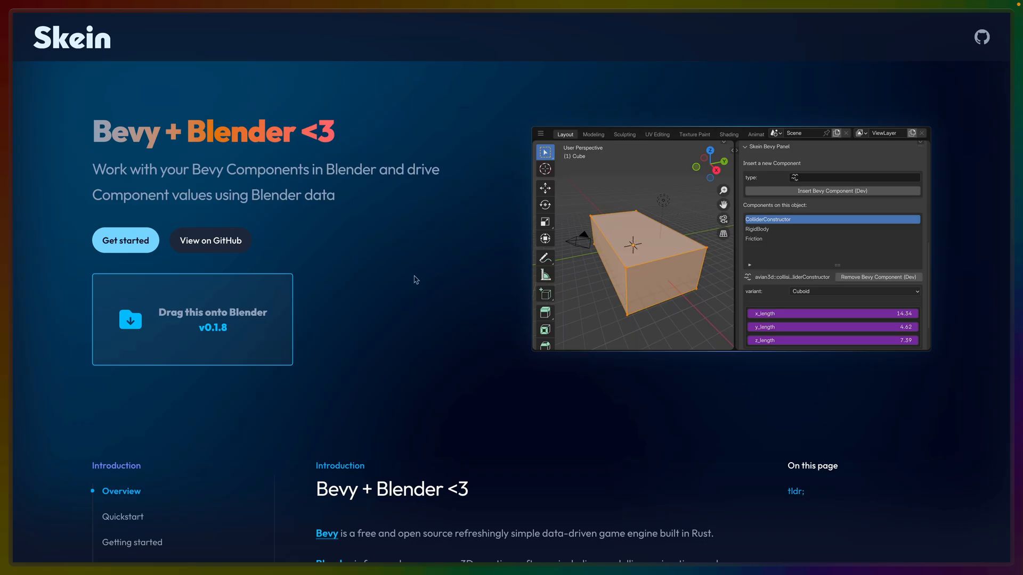
{"action": "mouse_move", "coordinate": [409, 285]}
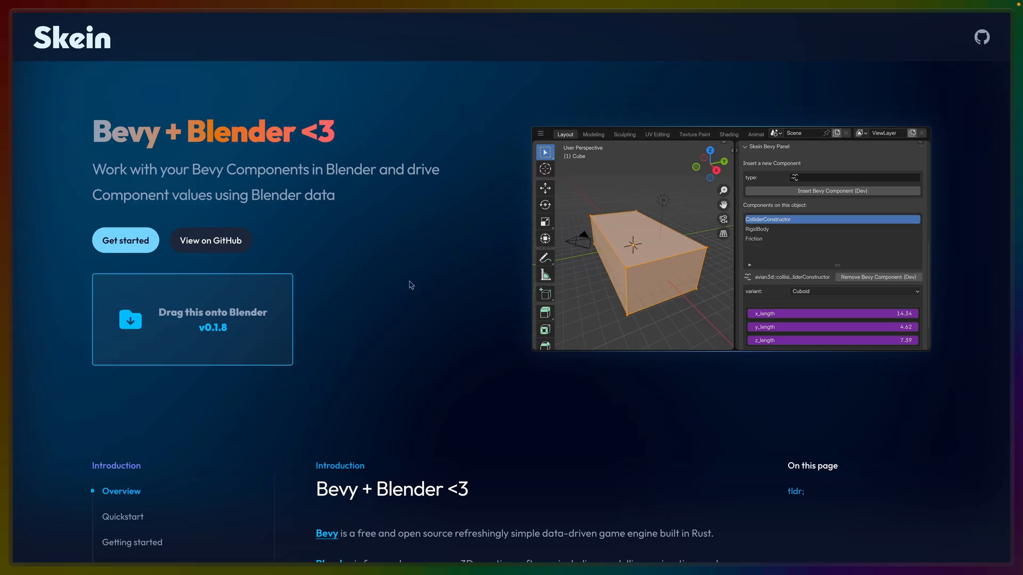
{"action": "mouse_move", "coordinate": [418, 280]}
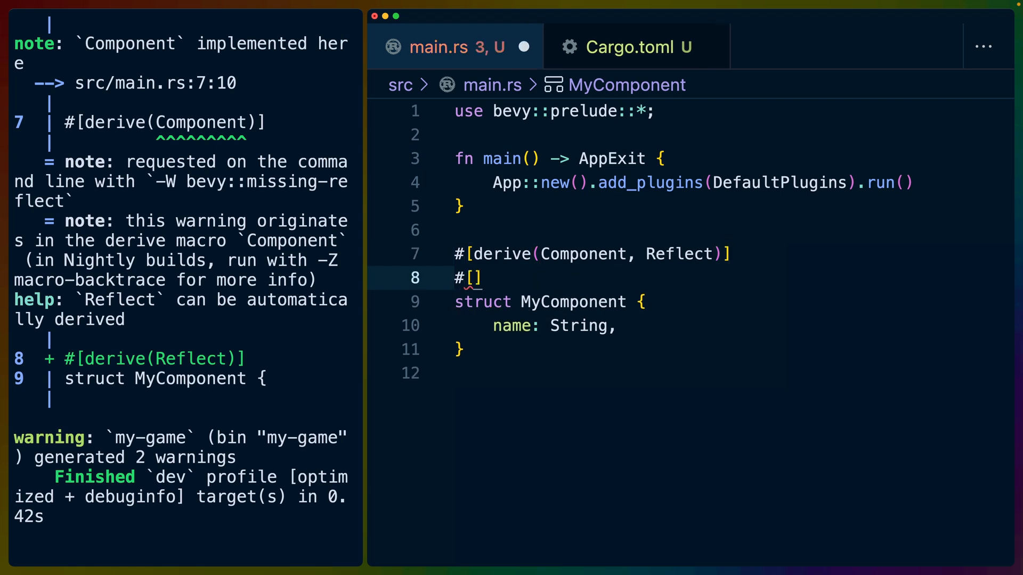
- Add #[reflect(Component)] to MyComponent, rerun bevy lint cleanly, then show bevy --help
{"action": "type", "text": "reflect(Component)"}
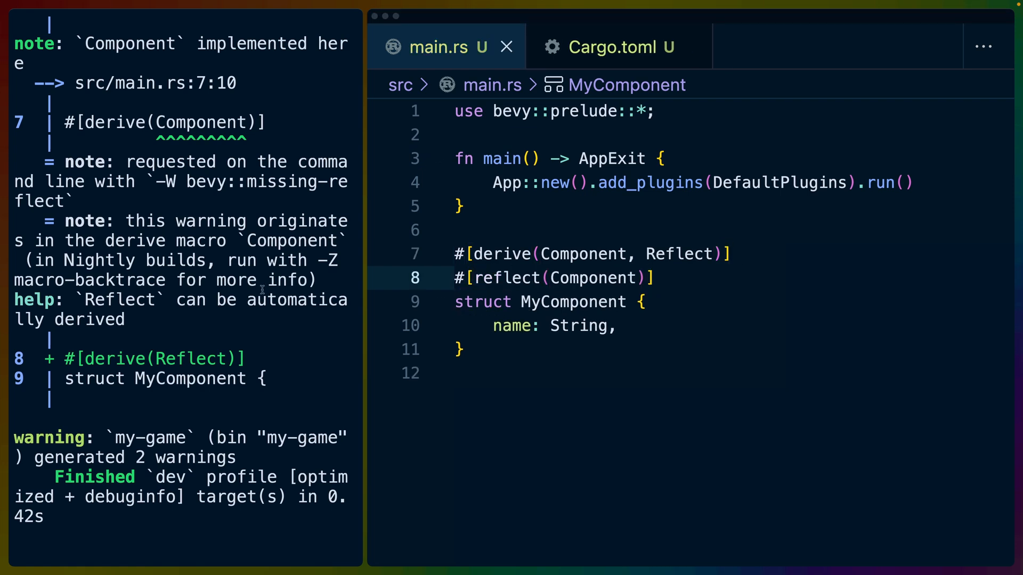
{"action": "key", "text": "Return"}
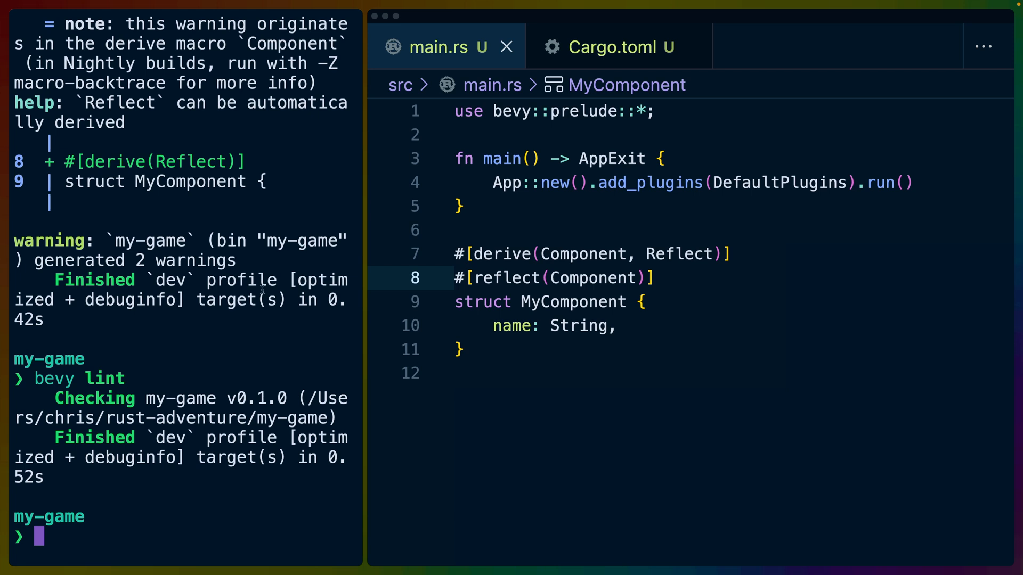
{"action": "type", "text": "bevy --help"}
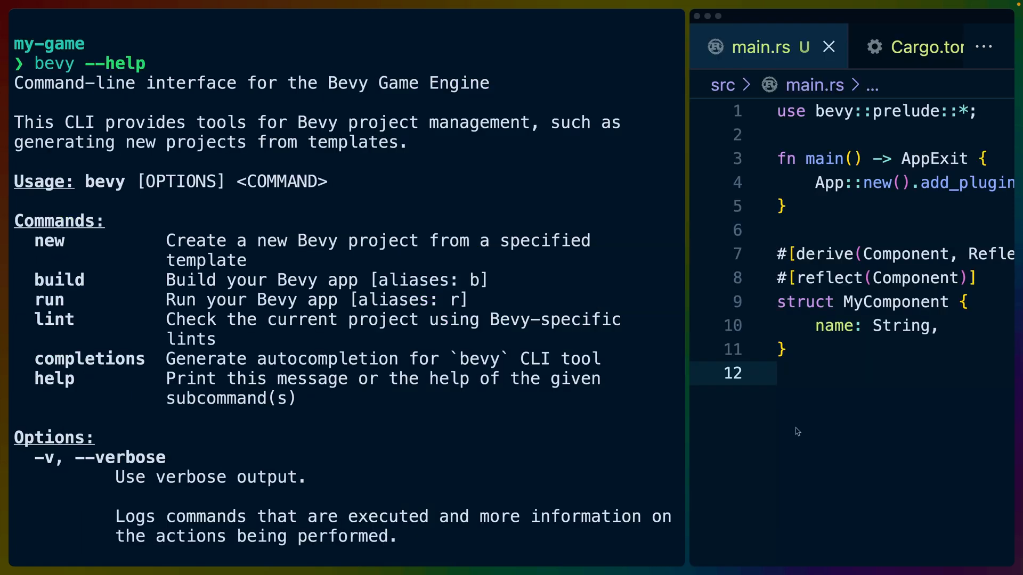
{"action": "mouse_move", "coordinate": [138, 238]}
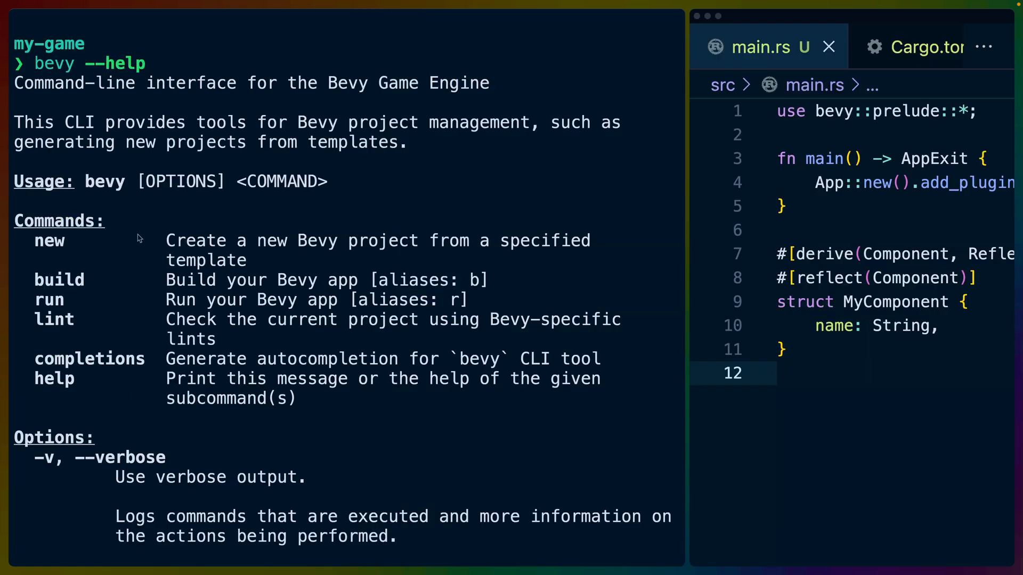
{"action": "mouse_move", "coordinate": [65, 321]}
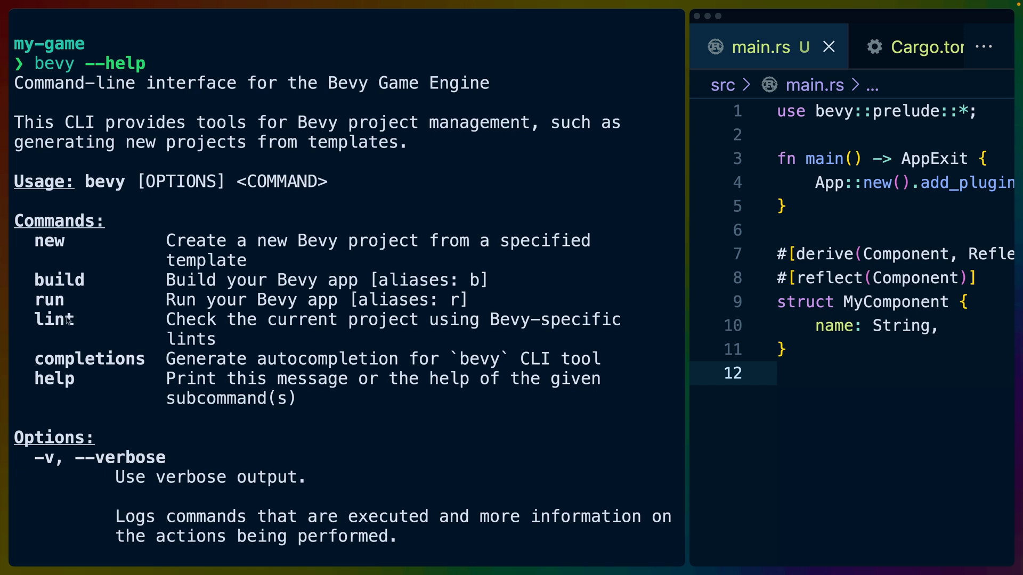
{"action": "mouse_move", "coordinate": [163, 361]}
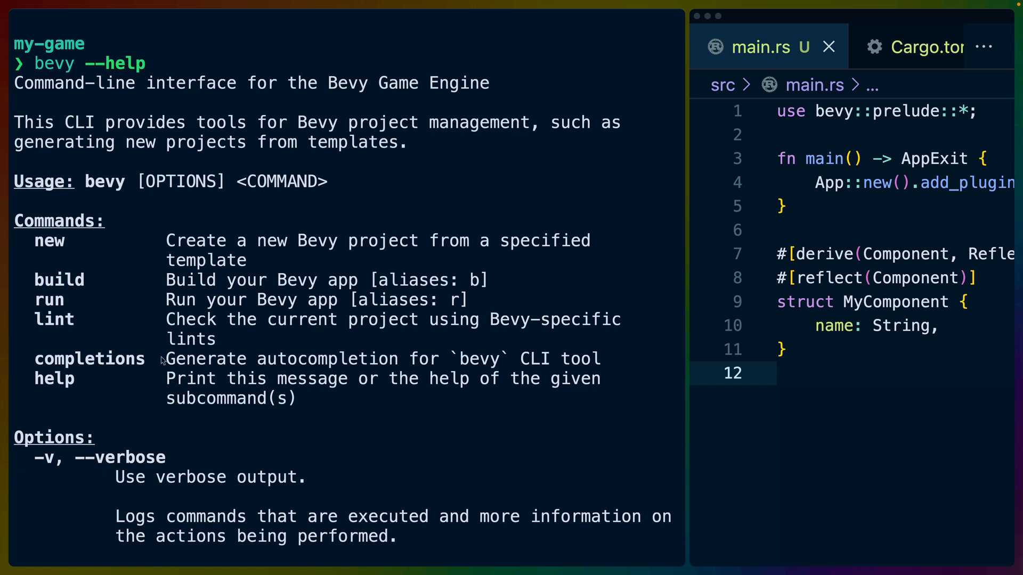